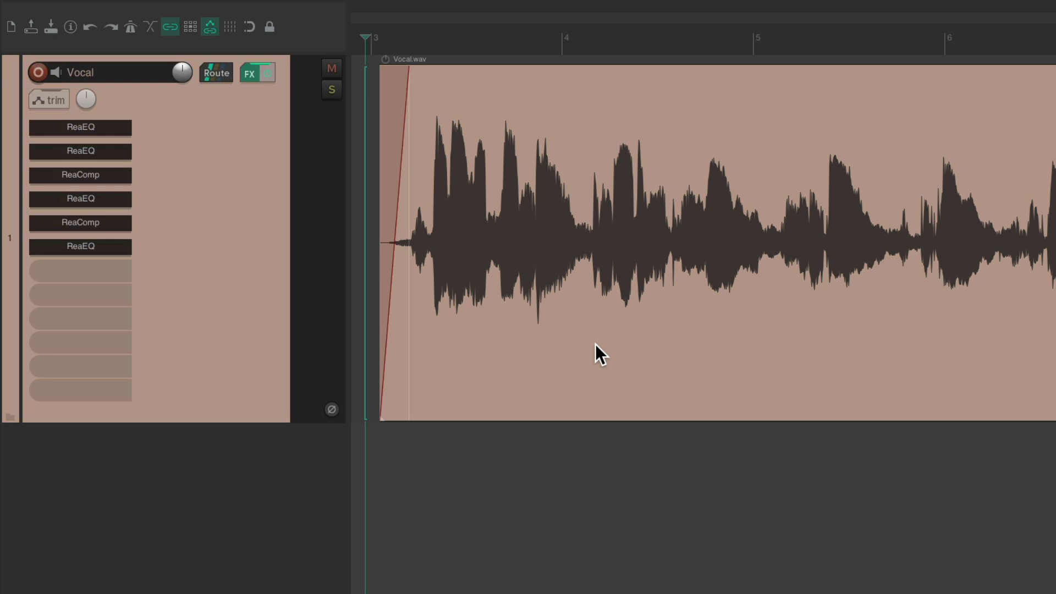
Bring up the Add FX plug-in browser for the Vocal track with Shift+F
key(Shift+F)
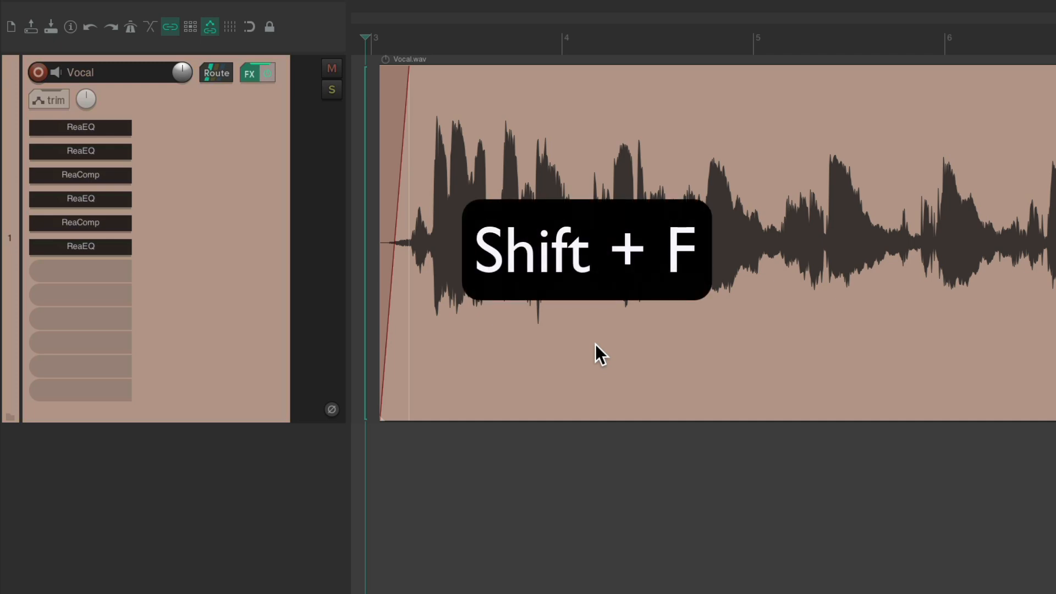
key(shift+f)
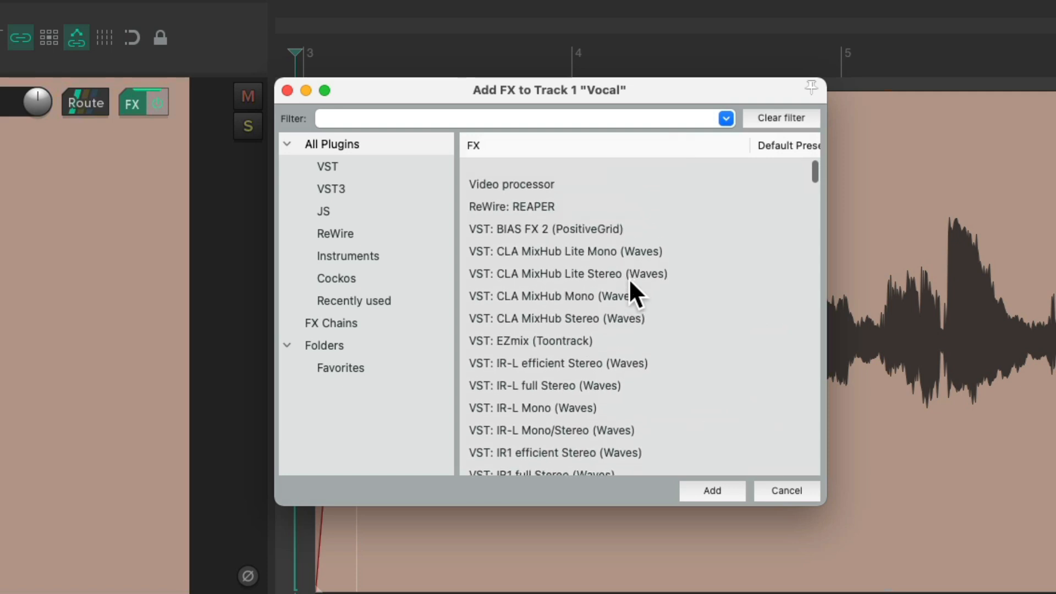
In the Cockos list, rename the ReaComp plug-in to ReaCompressor (Cockos)
click(335, 278)
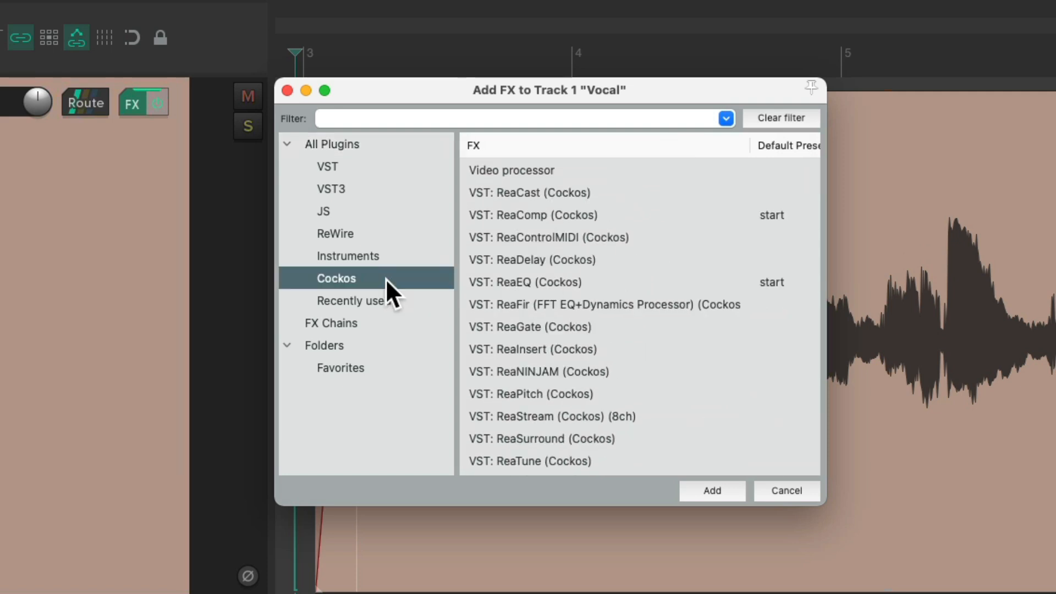
click(532, 214)
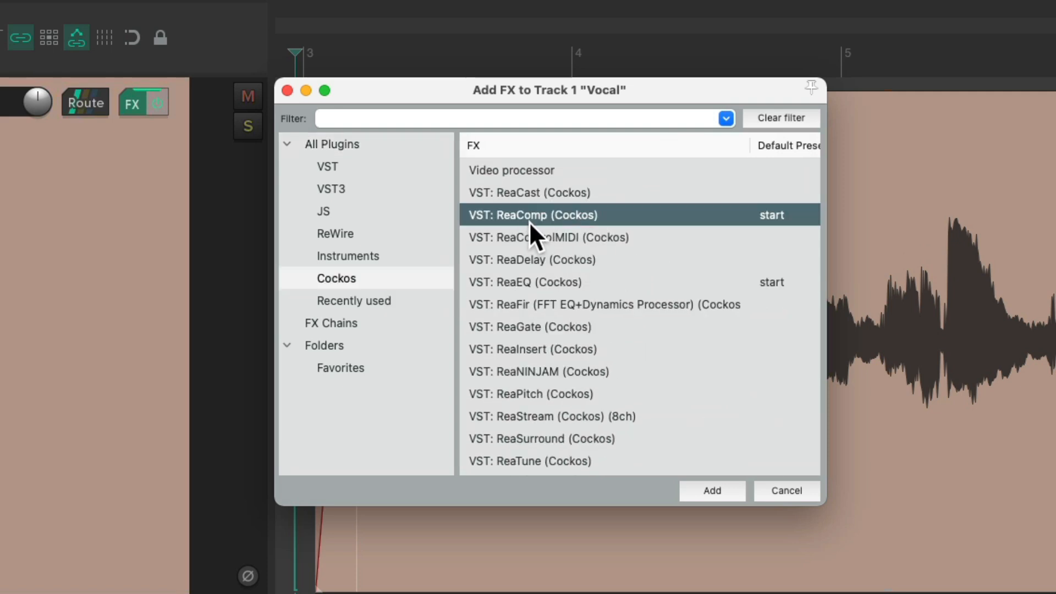
mouse_move(580, 226)
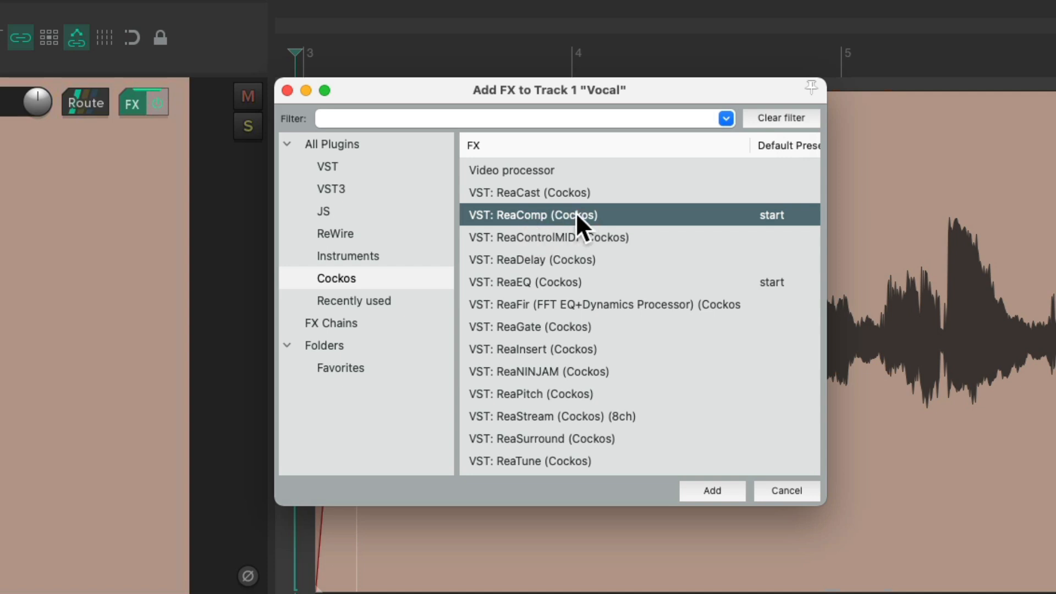
right_click(535, 214)
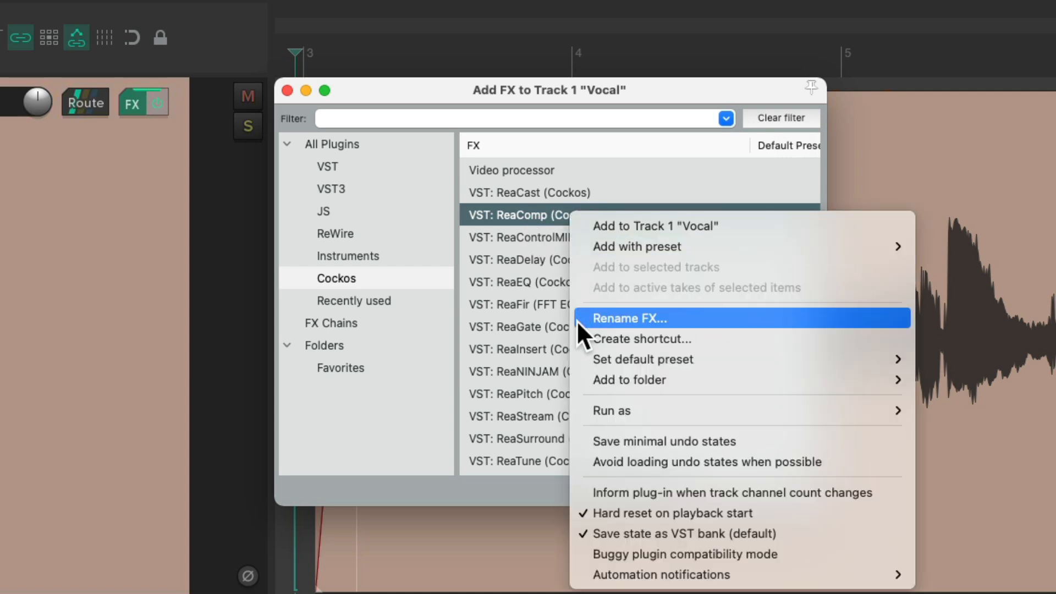
click(630, 318)
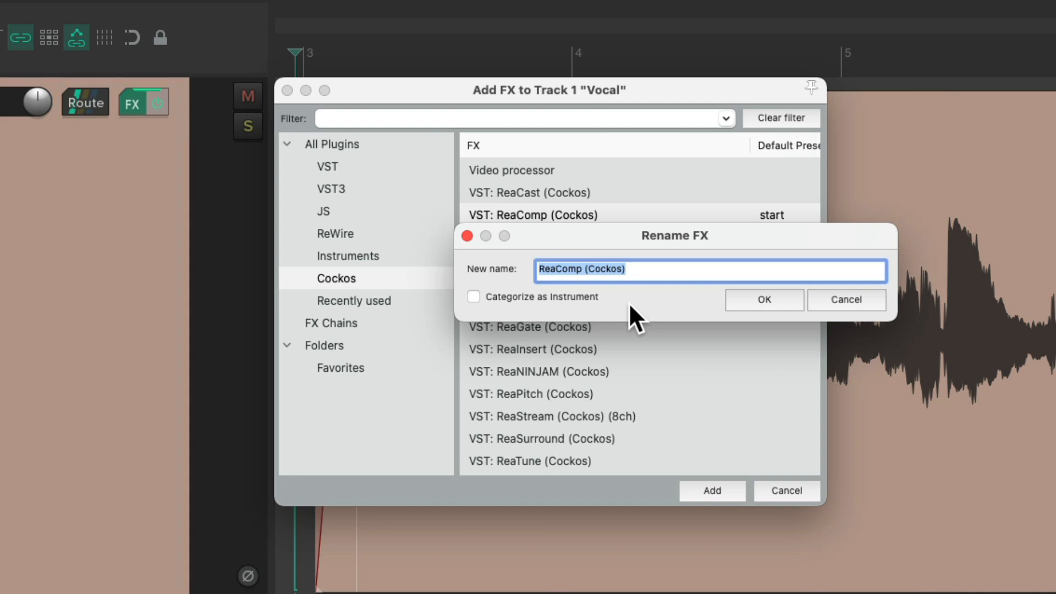
mouse_move(593, 287)
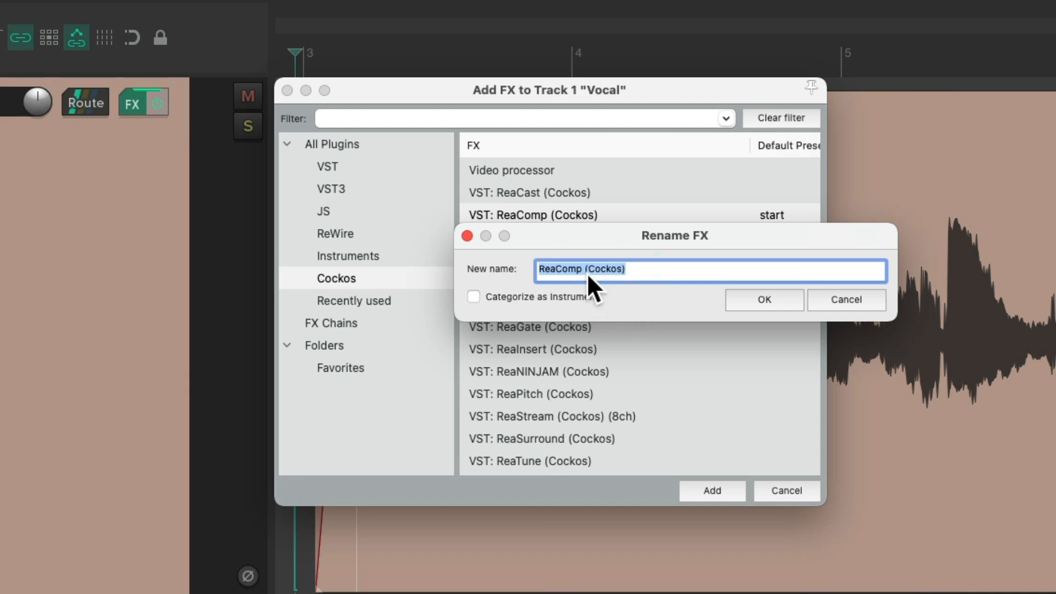
text(ReaCompress)
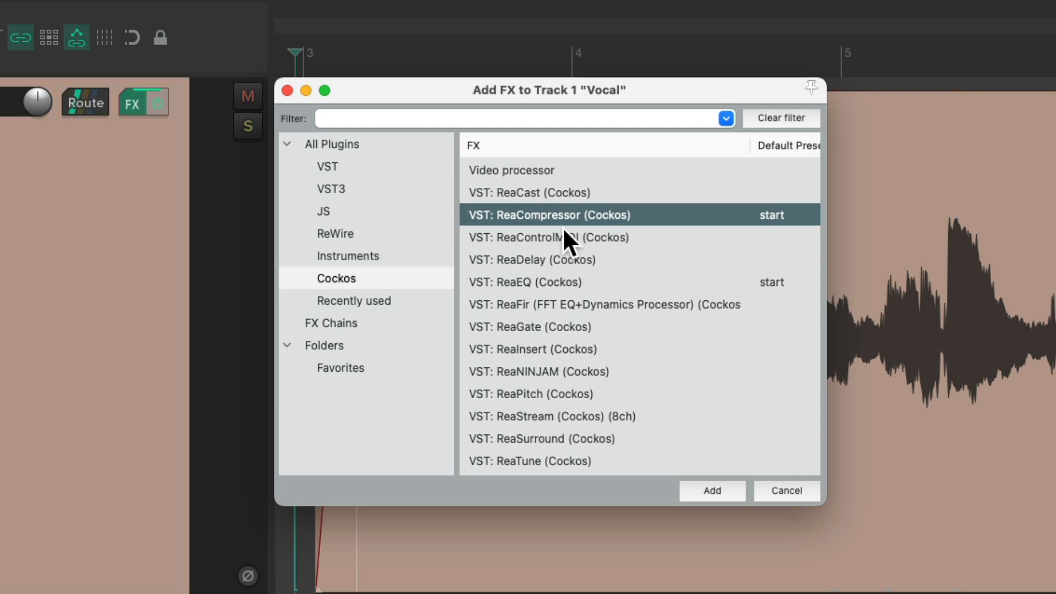
Rename the compressor plug-in again to ReaComp (Cockos) - Love
right_click(546, 214)
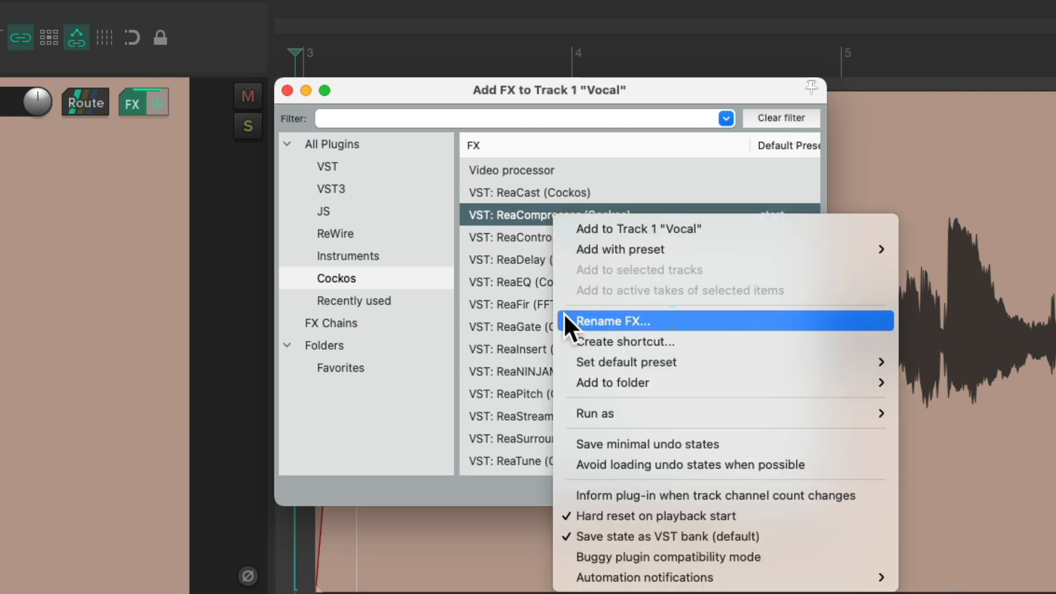
click(612, 320)
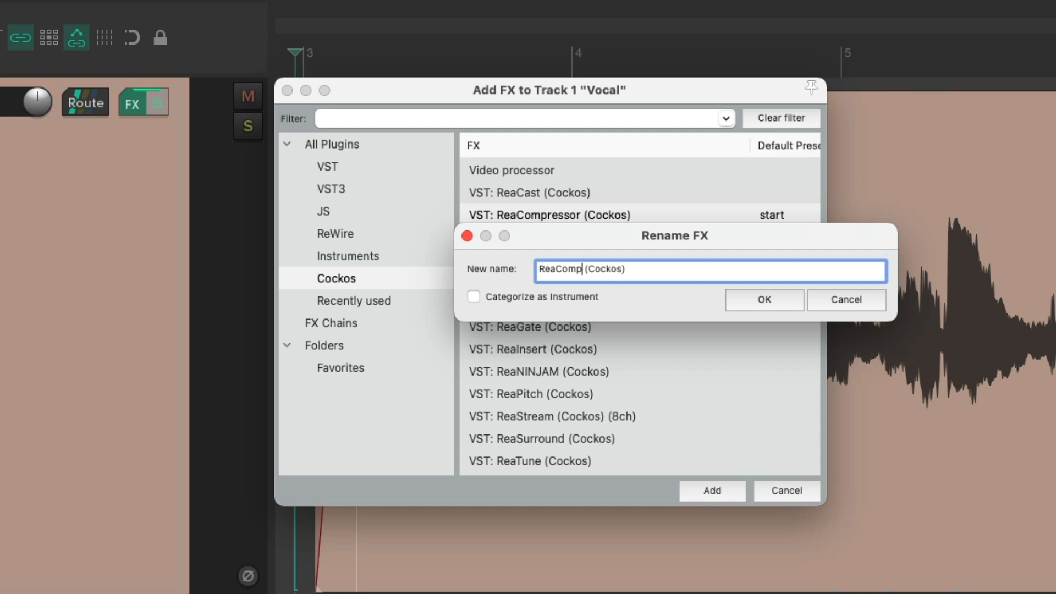
text(- L)
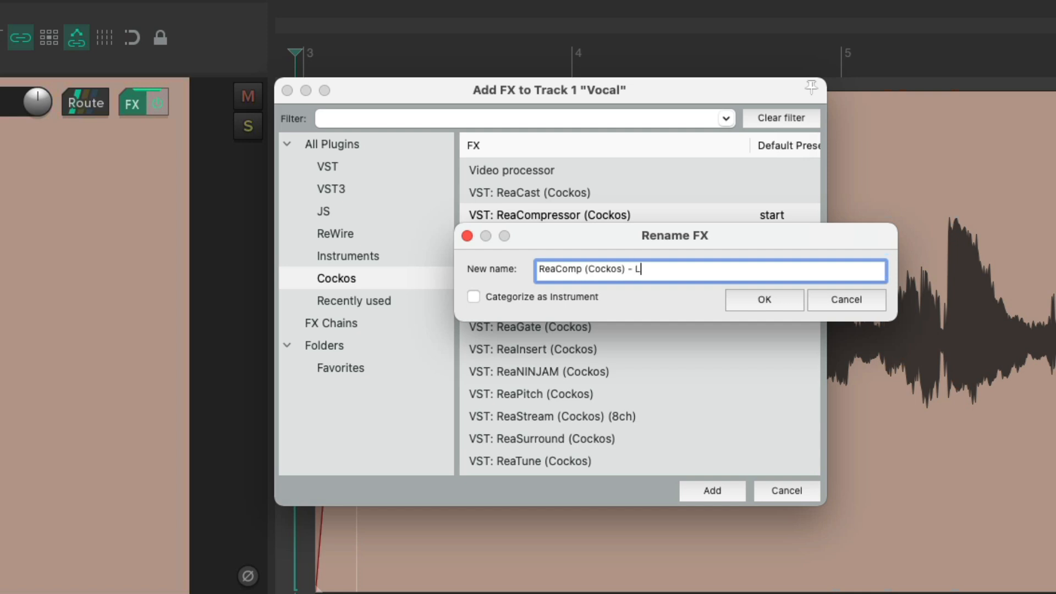
click(764, 299)
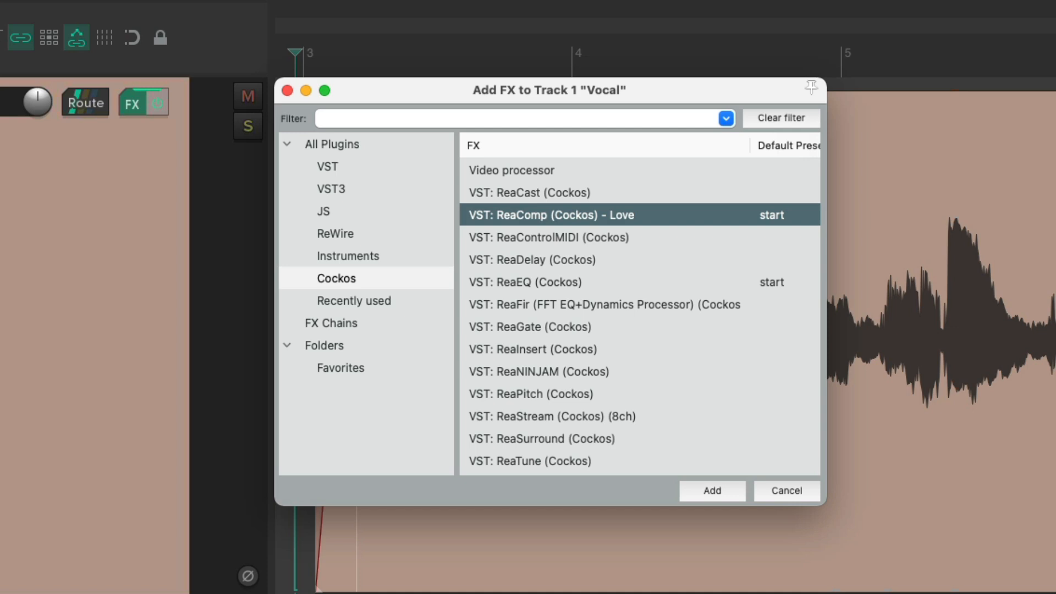
mouse_move(347, 411)
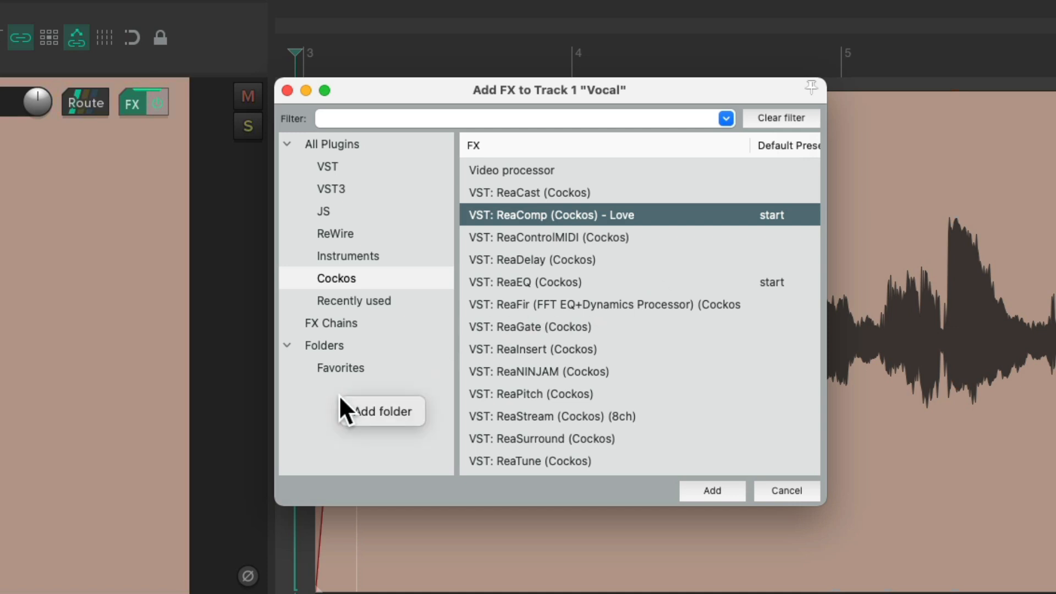
Create a smart folder named Love that lists only the renamed compressor, then view it
click(380, 410)
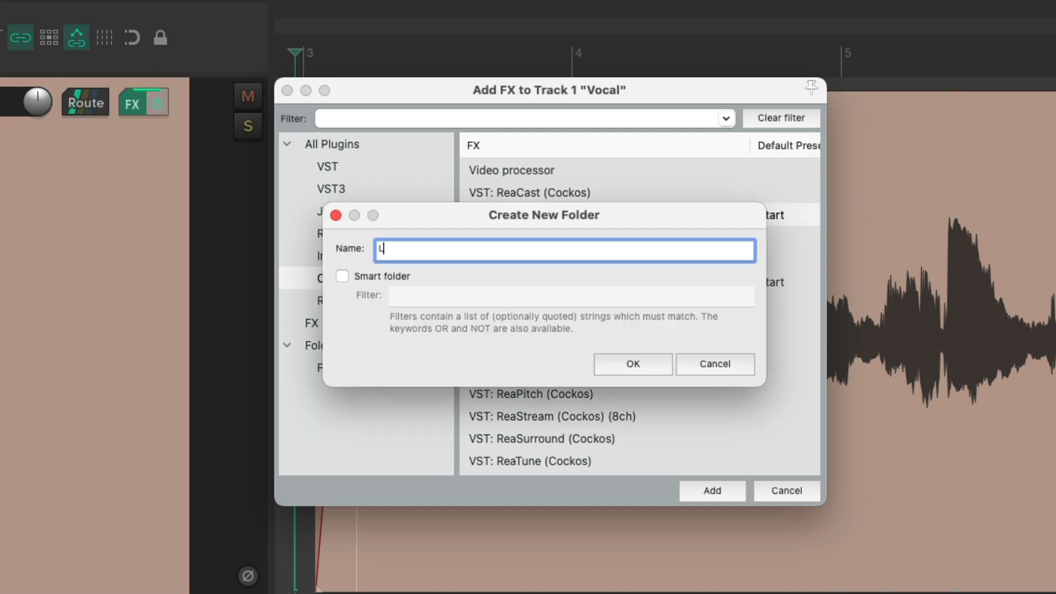
text(ove)
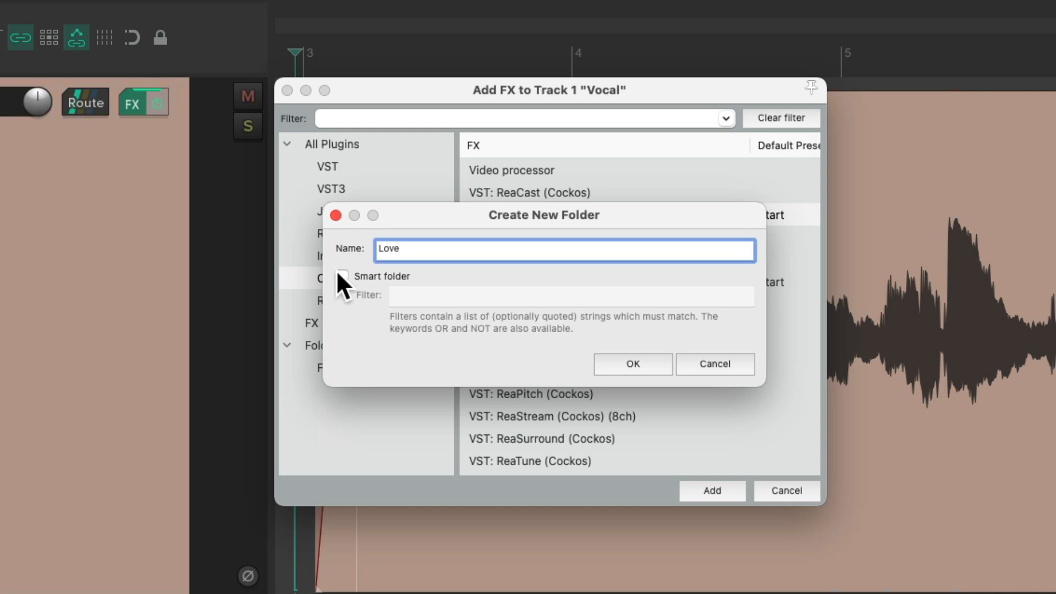
click(341, 276)
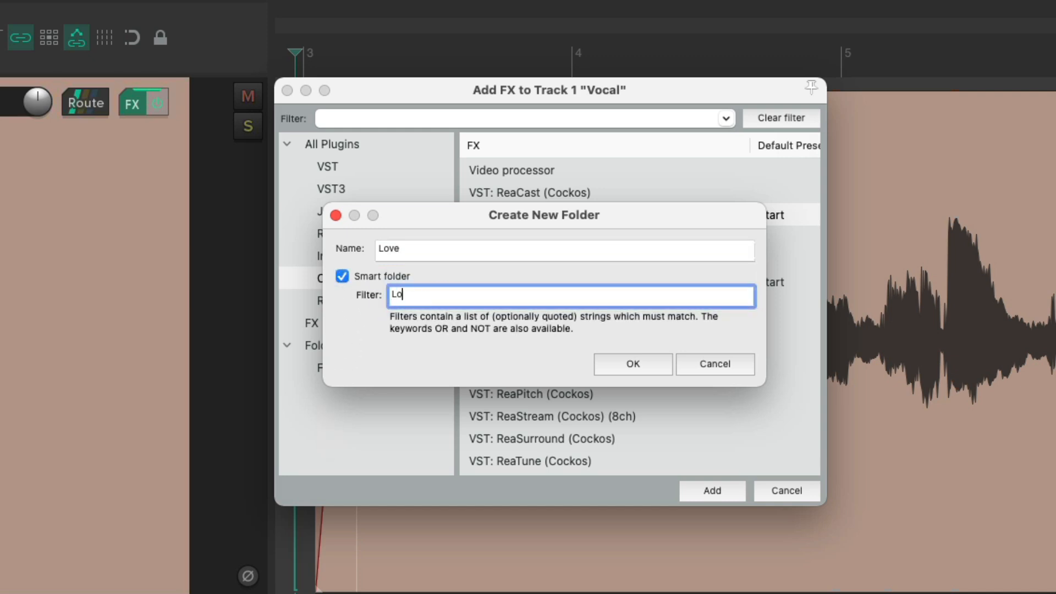
click(631, 364)
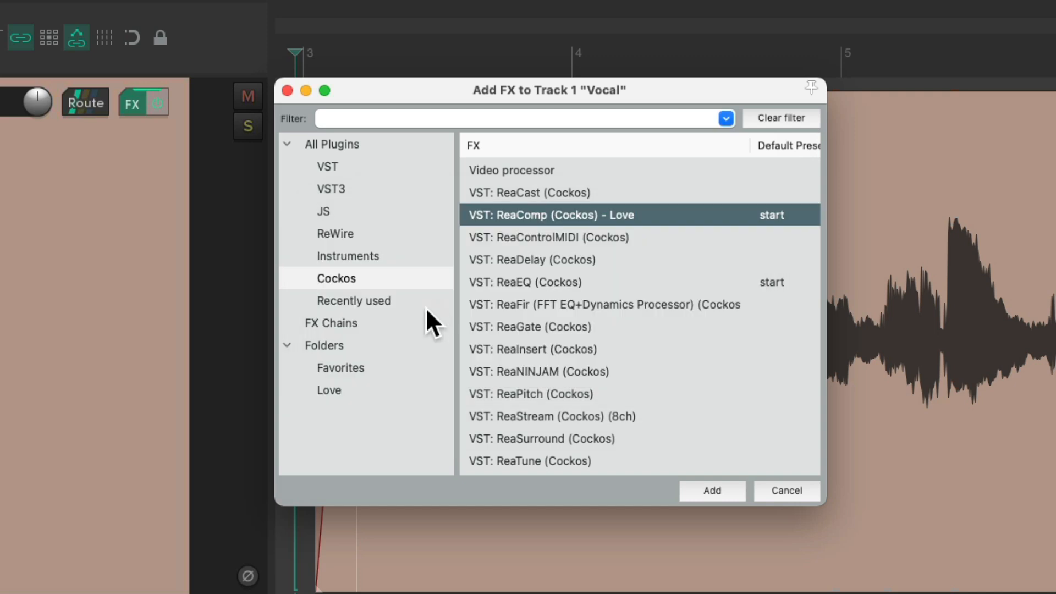
click(329, 389)
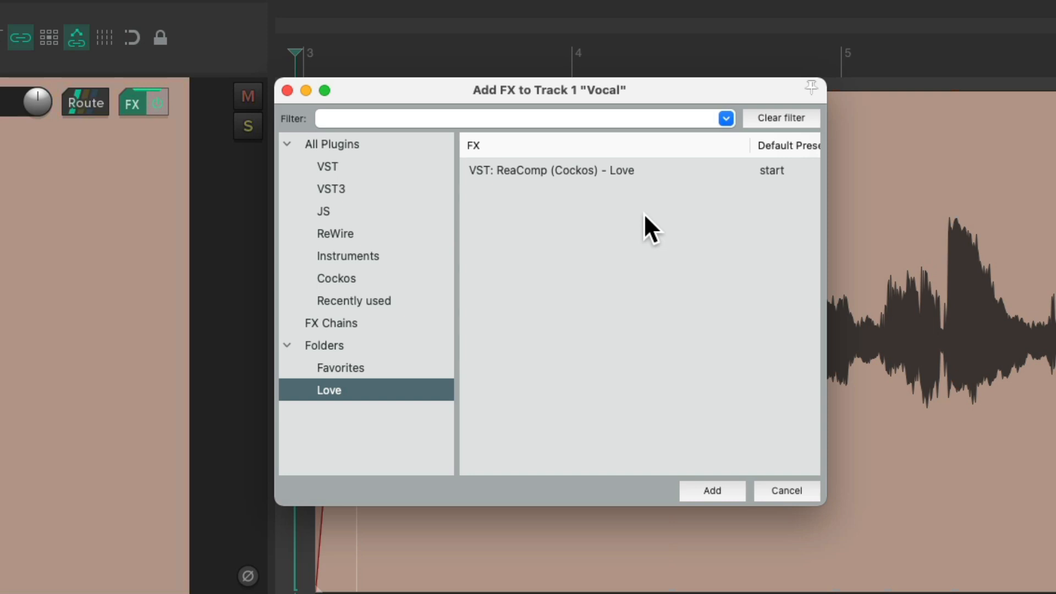
click(710, 490)
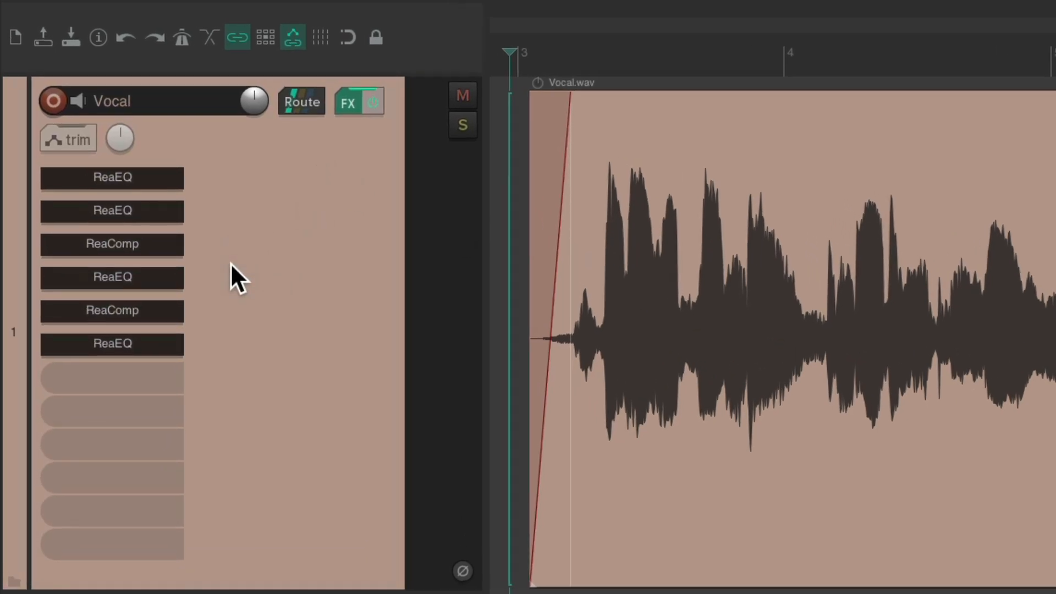
mouse_move(209, 225)
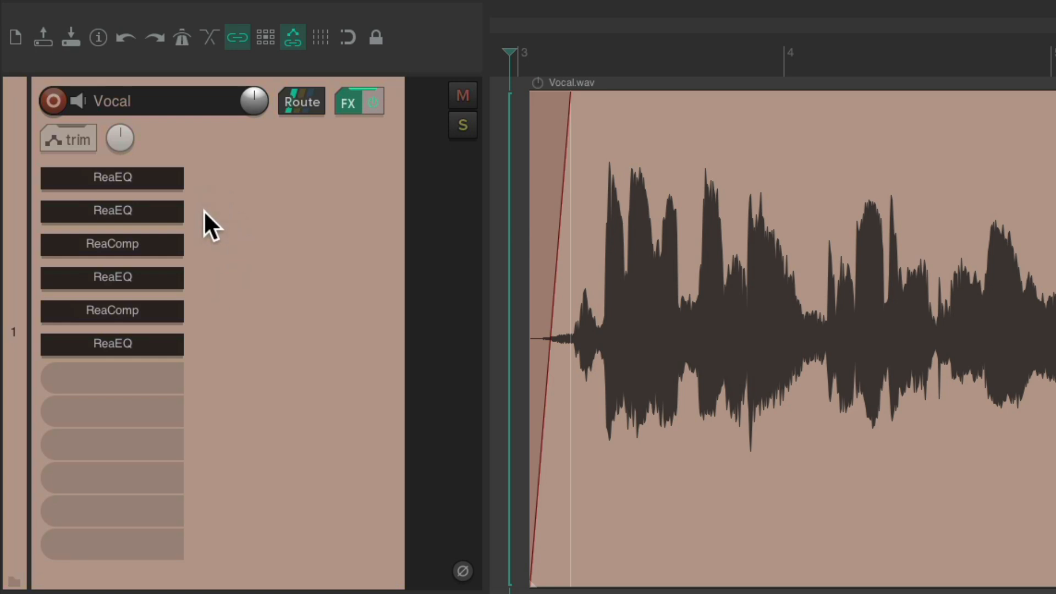
mouse_move(226, 293)
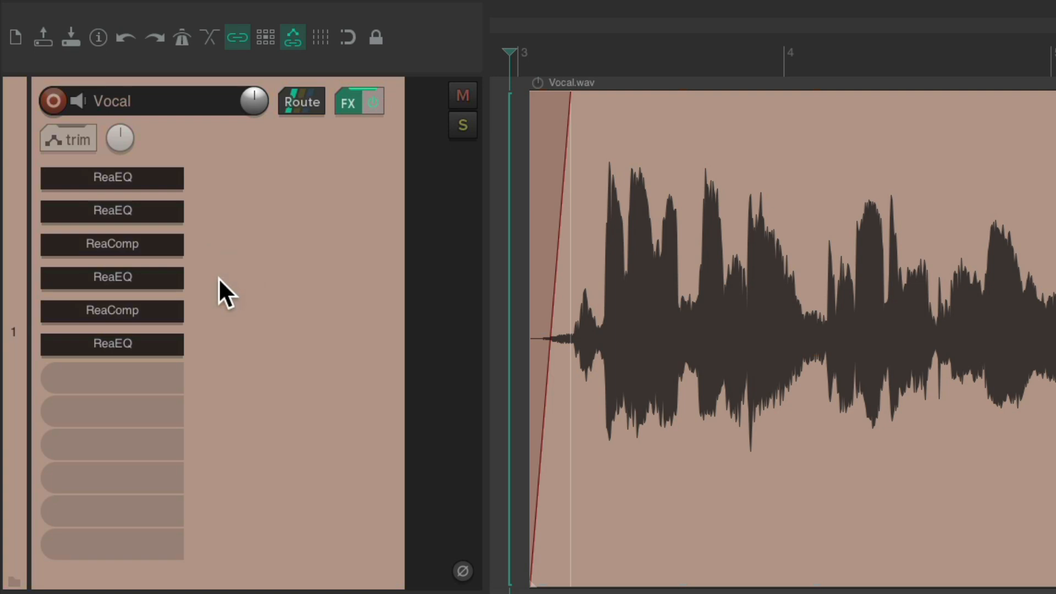
mouse_move(220, 331)
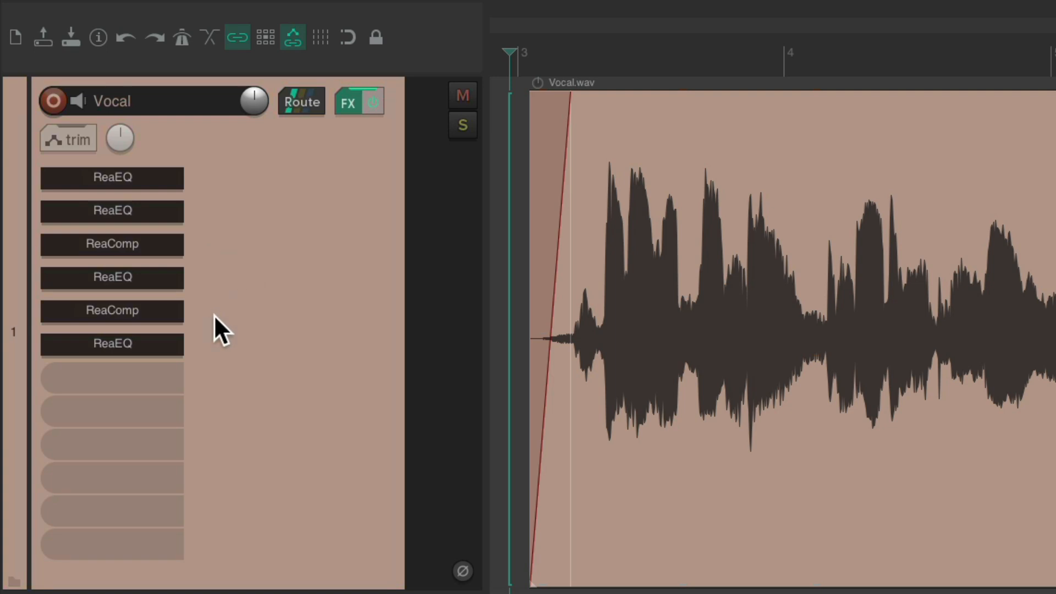
mouse_move(218, 362)
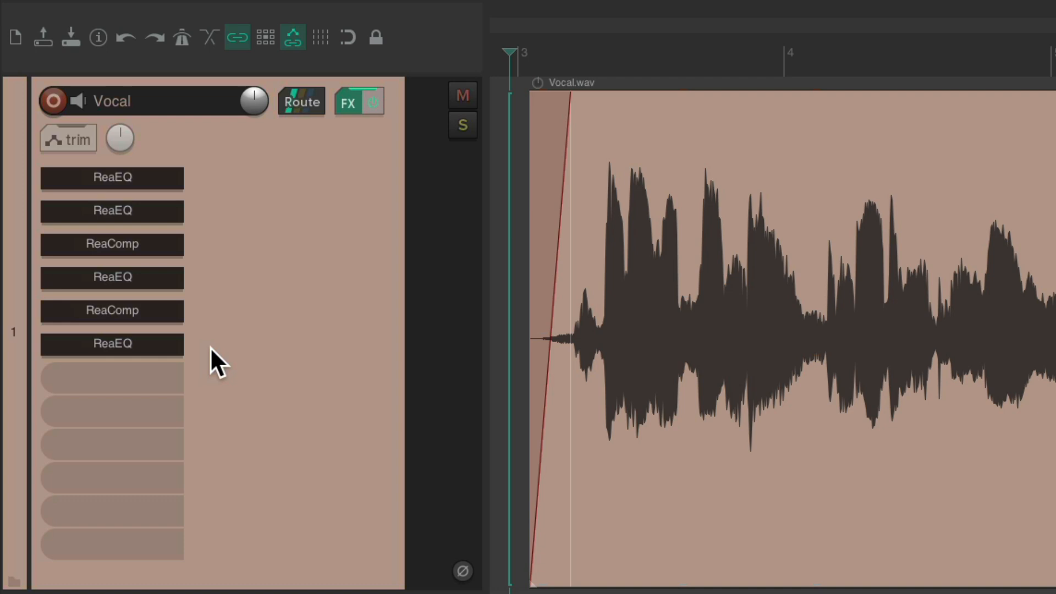
double_click(112, 177)
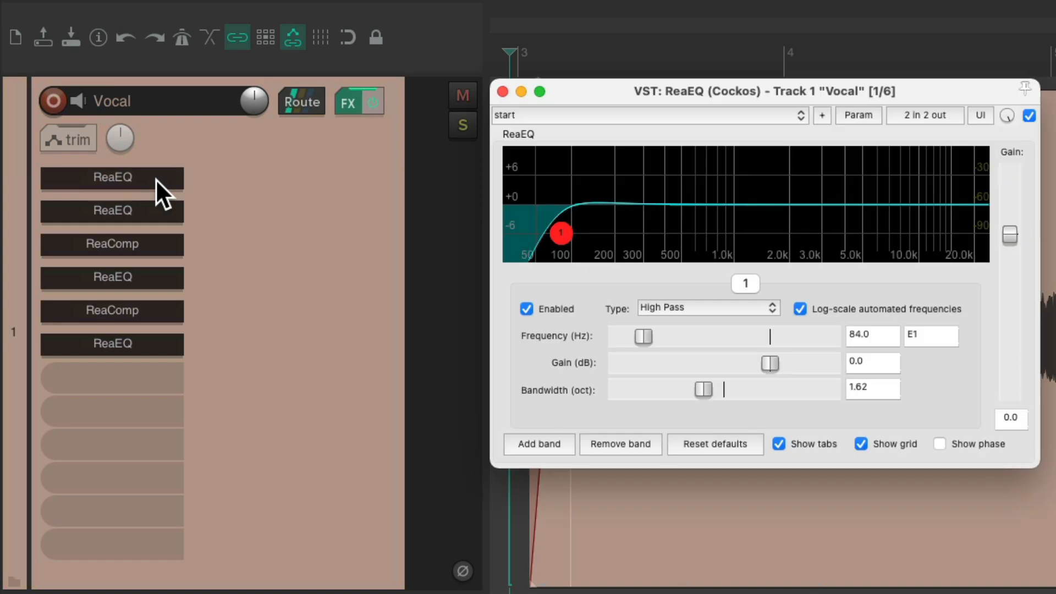
mouse_move(610, 276)
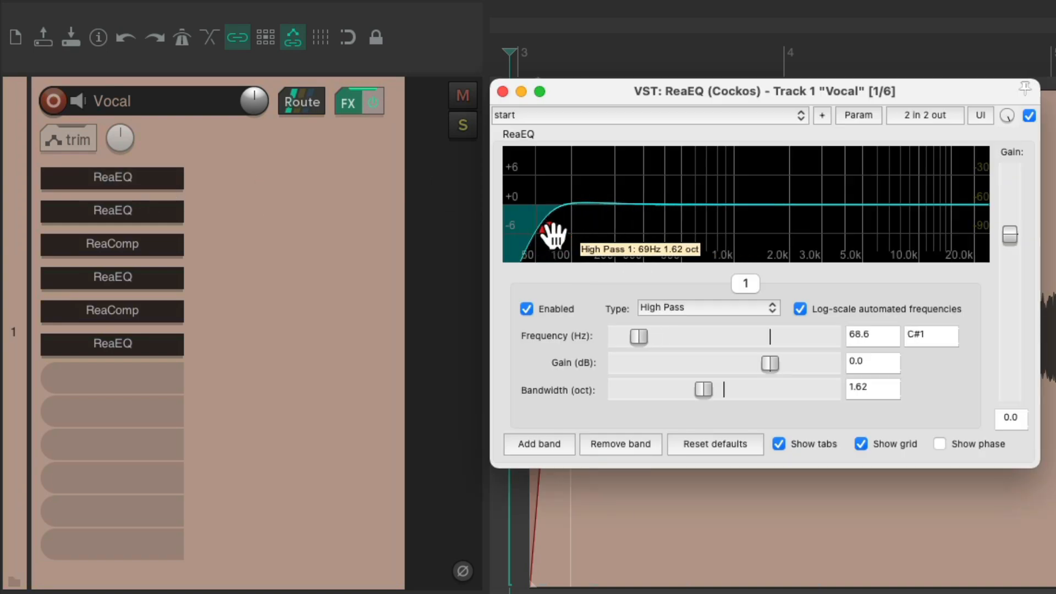
click(502, 91)
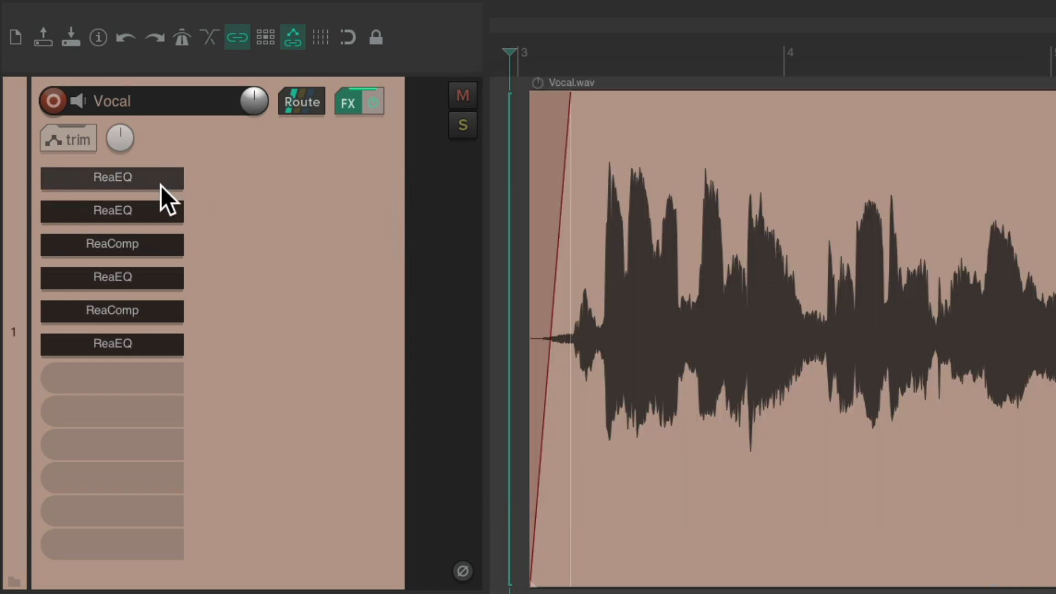
double_click(112, 177)
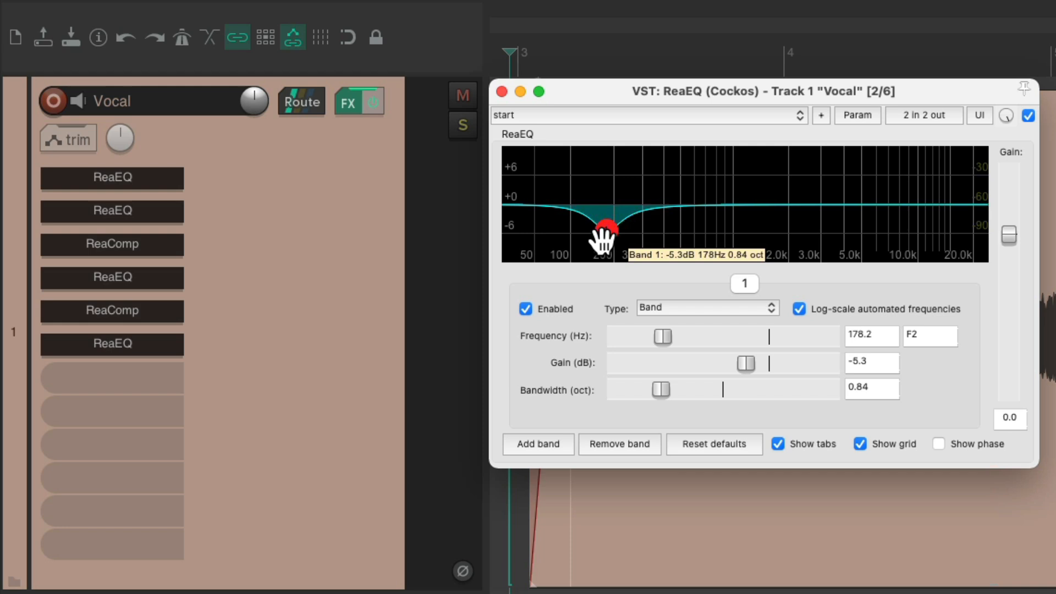
click(112, 245)
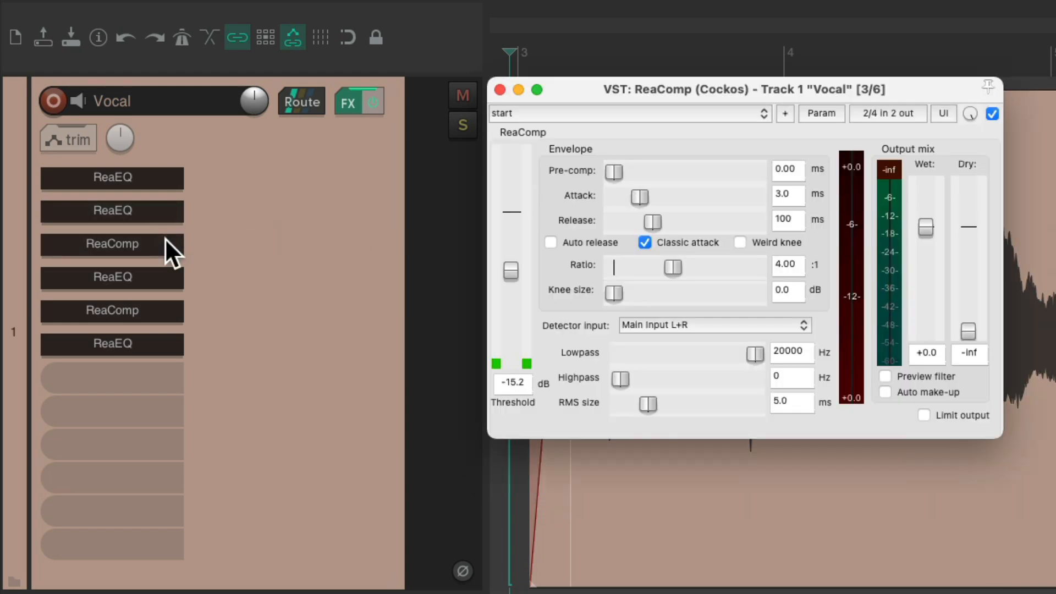
mouse_move(587, 295)
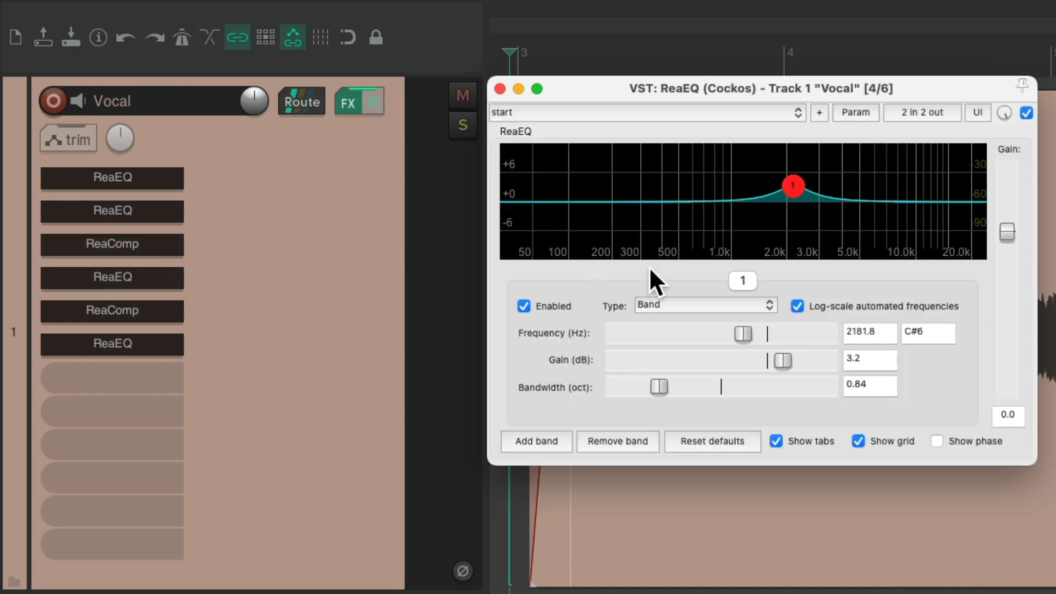
mouse_move(794, 229)
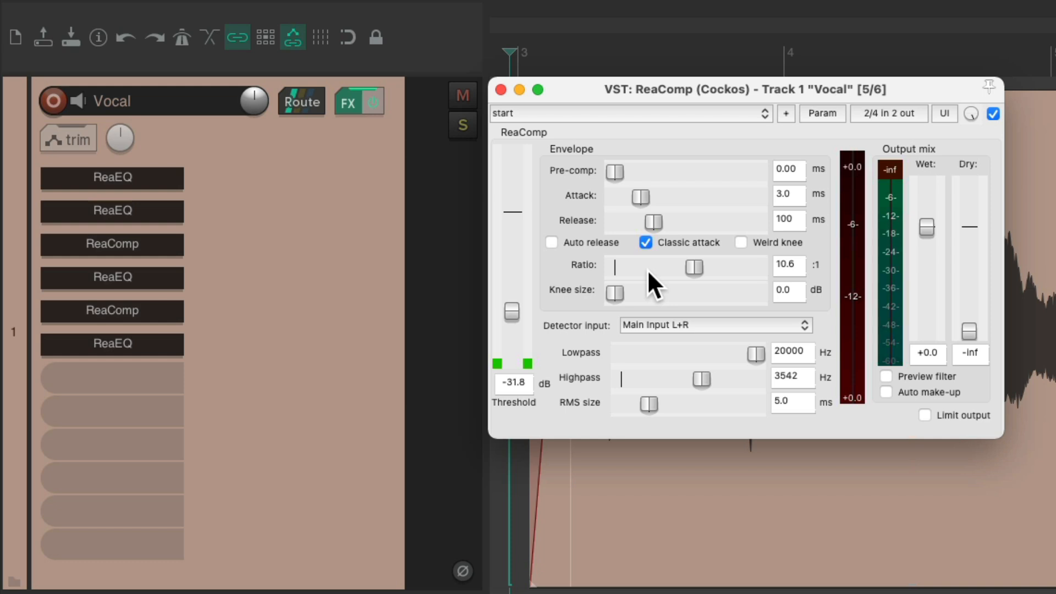
mouse_move(720, 397)
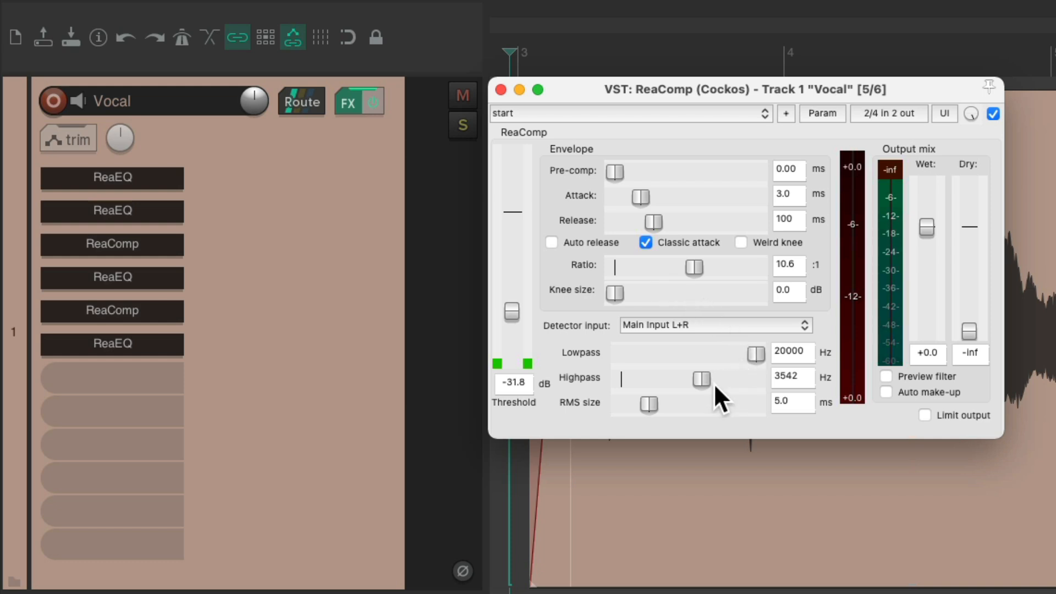
mouse_move(724, 304)
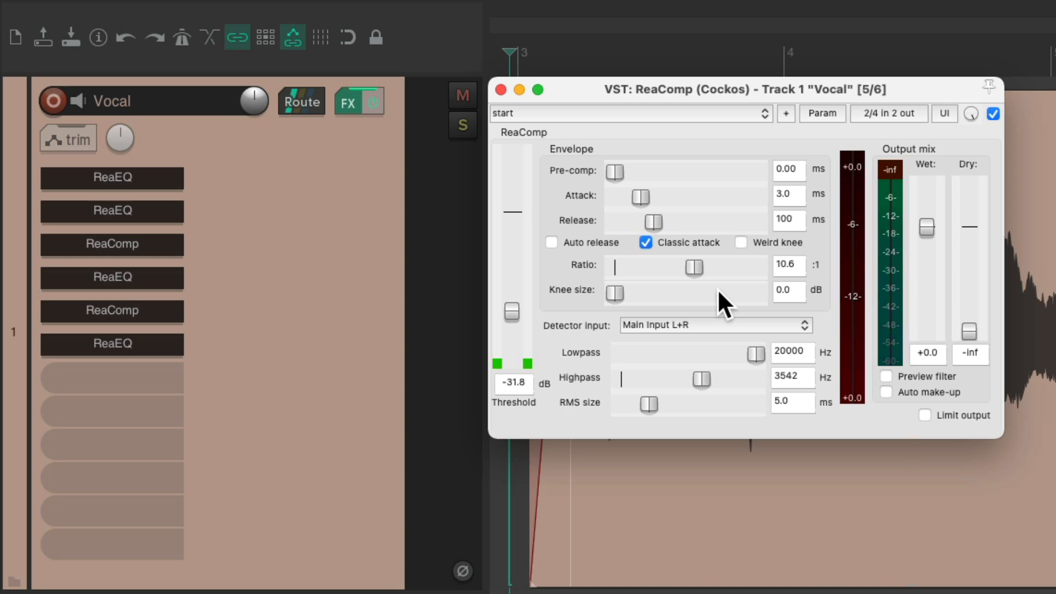
click(501, 89)
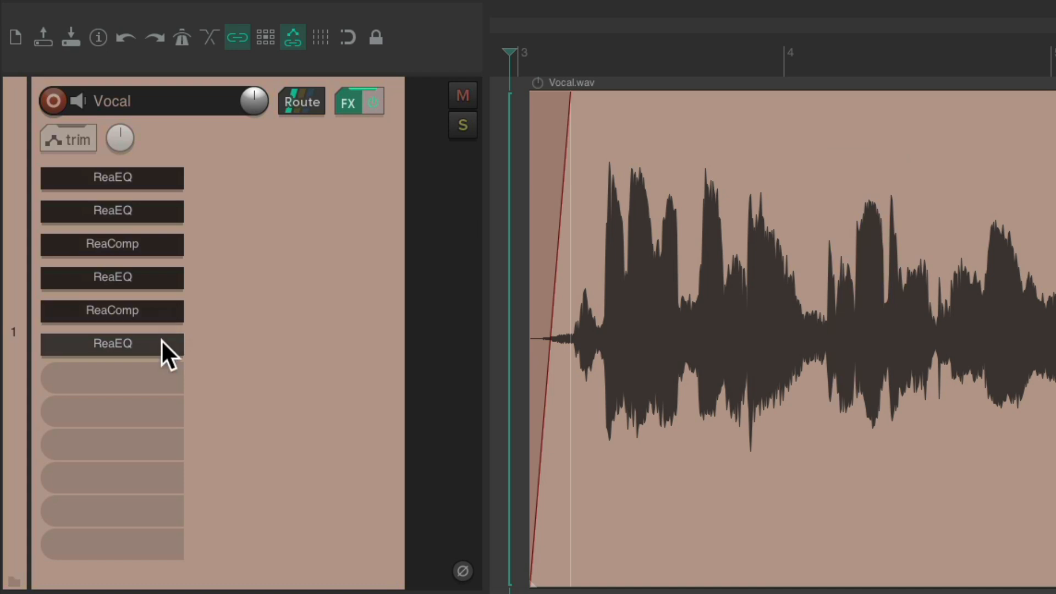
double_click(112, 343)
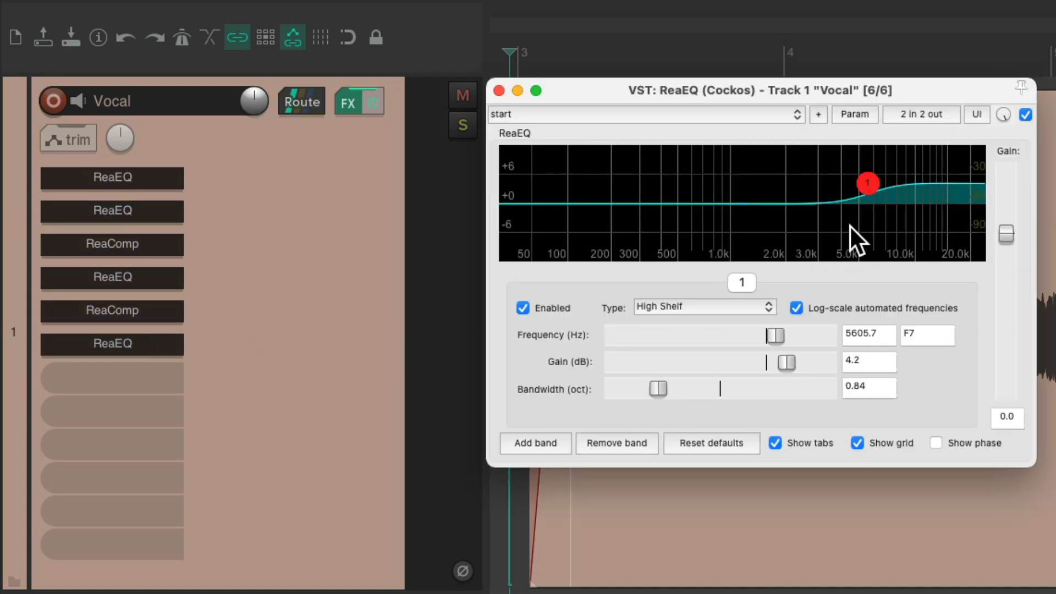
mouse_move(745, 330)
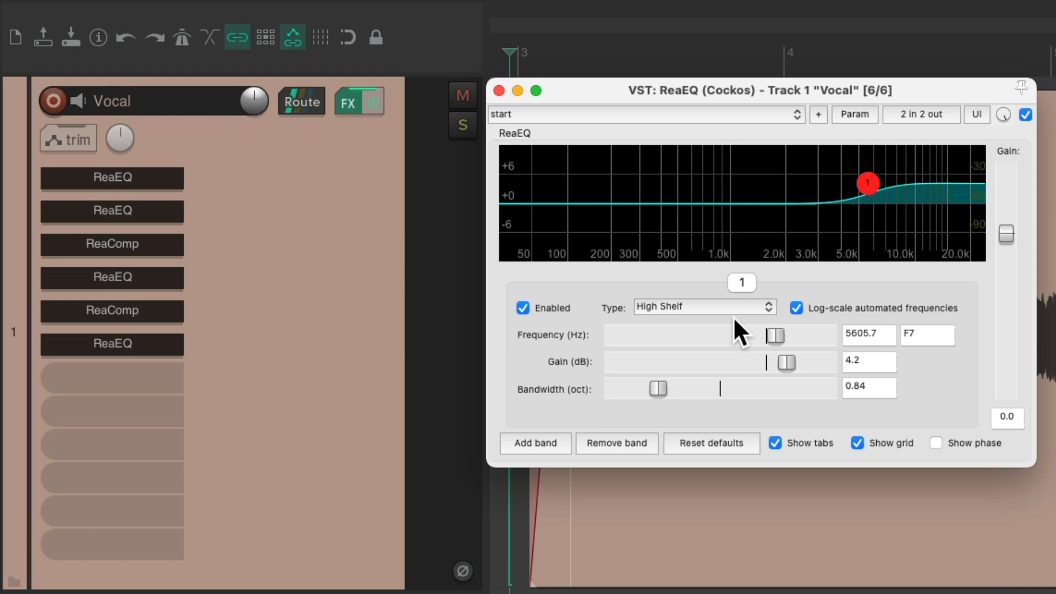
click(500, 89)
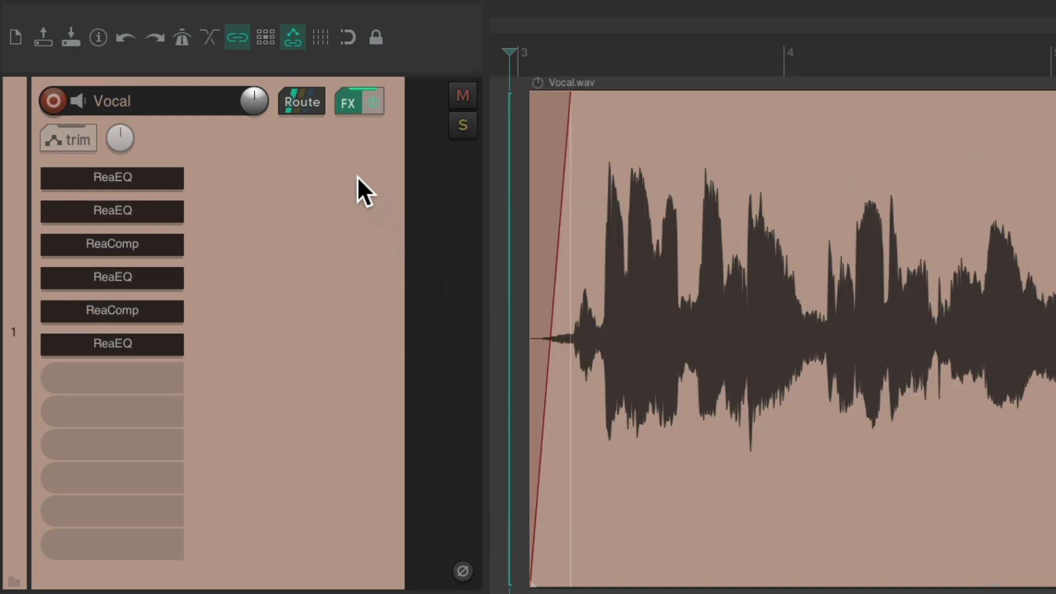
mouse_move(327, 267)
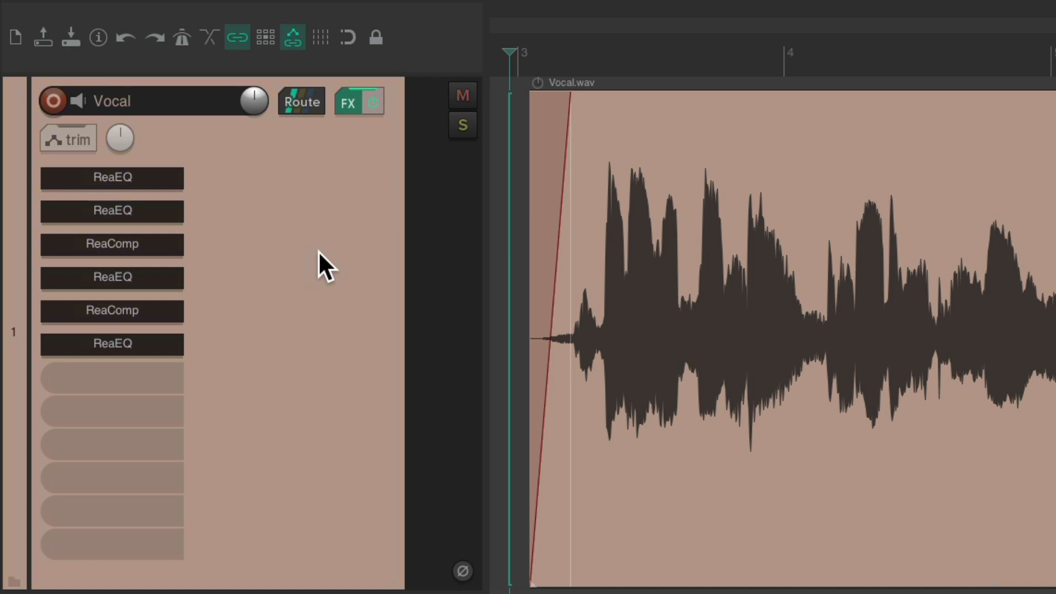
mouse_move(222, 367)
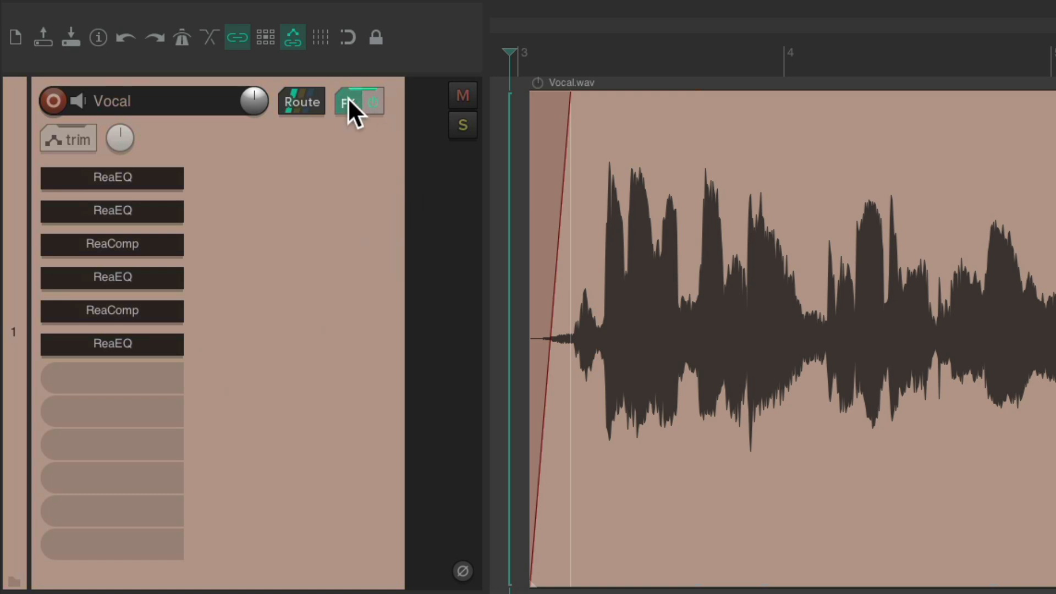
Show the Vocal track's FX chain window listing all six effects
click(356, 102)
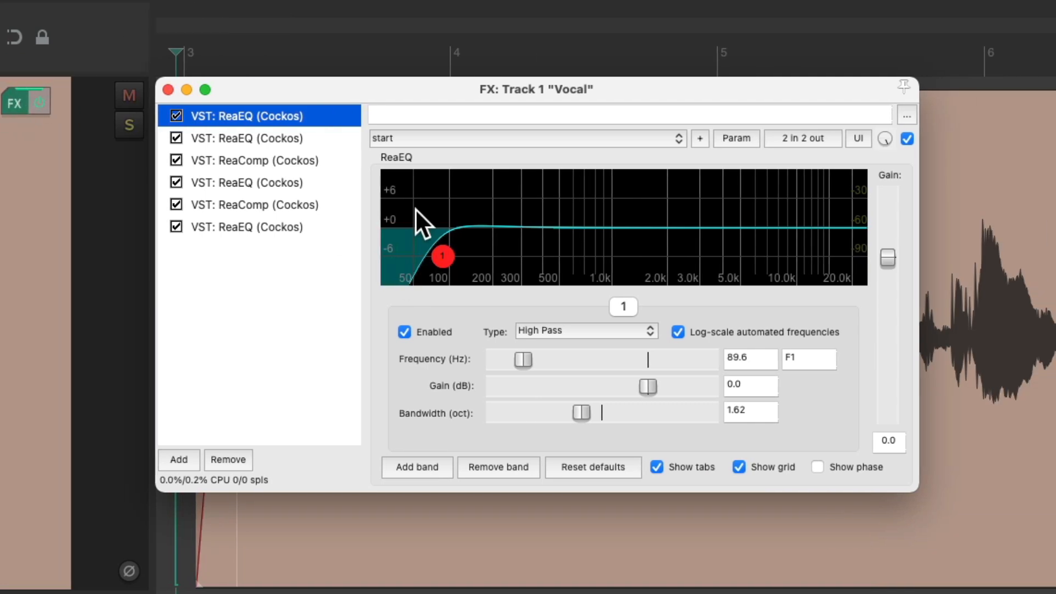
mouse_move(345, 231)
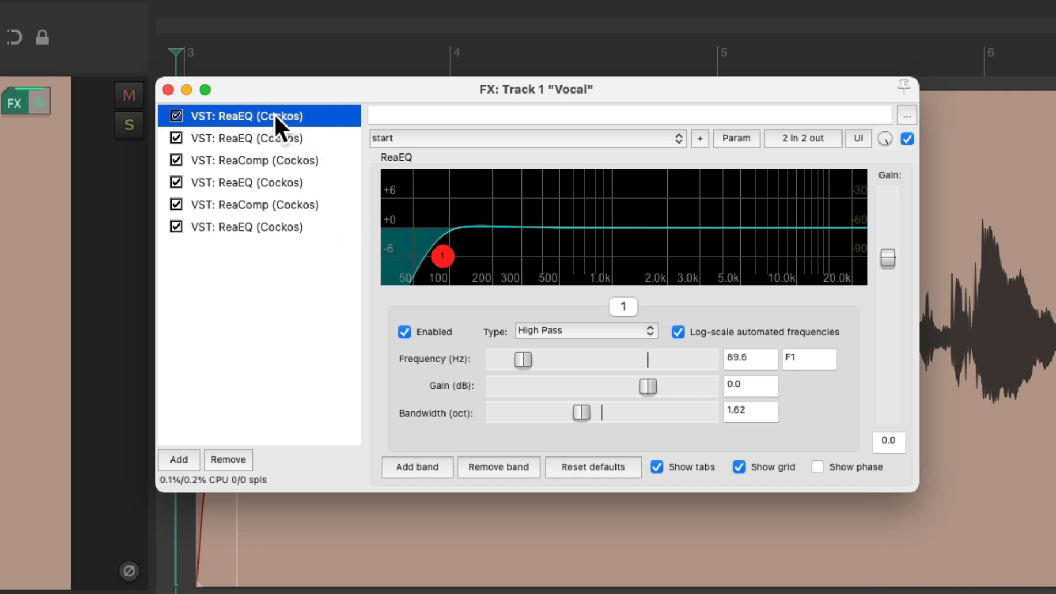
Rename the first EQ to HP Filter and start renaming the second, mud-cut EQ
right_click(247, 116)
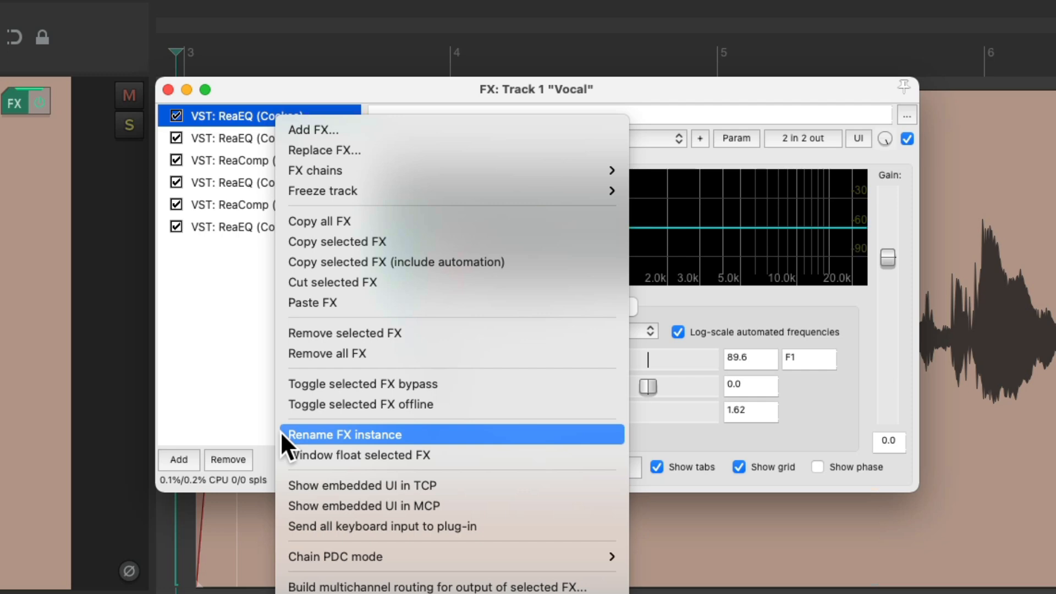
click(344, 435)
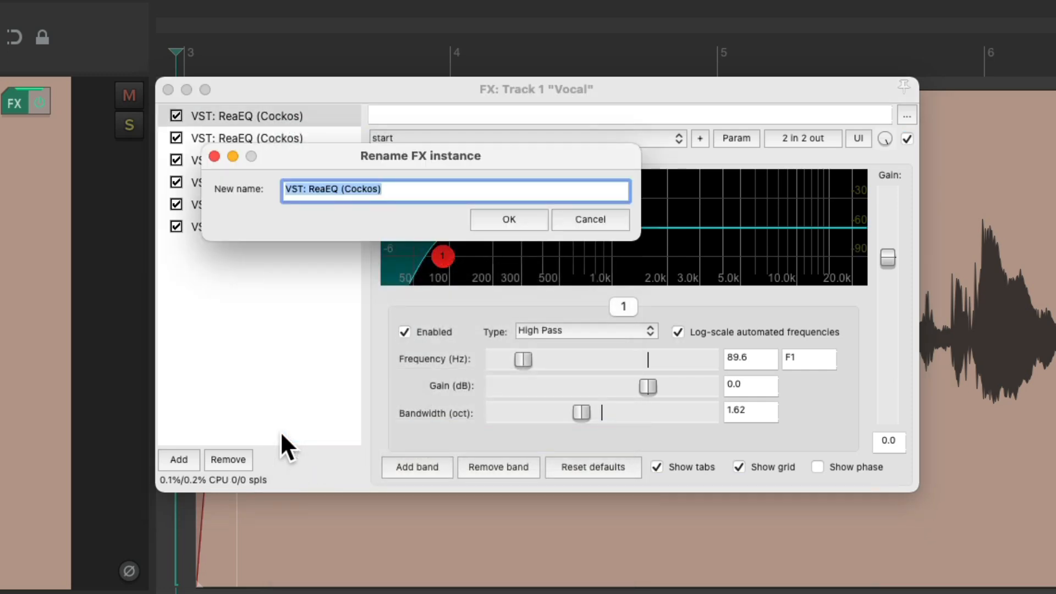
text(HP Filter)
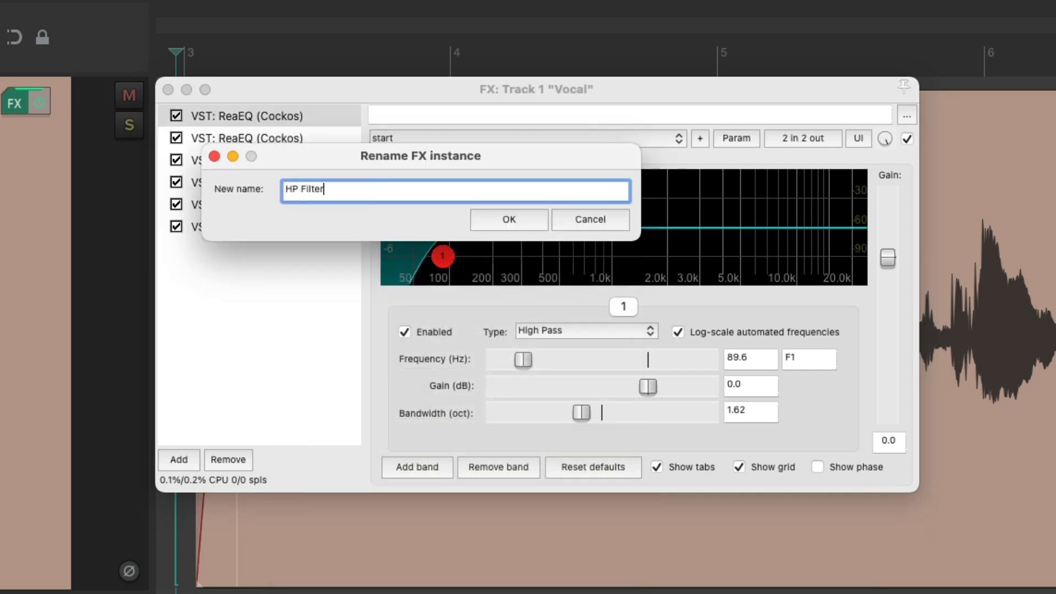
click(509, 220)
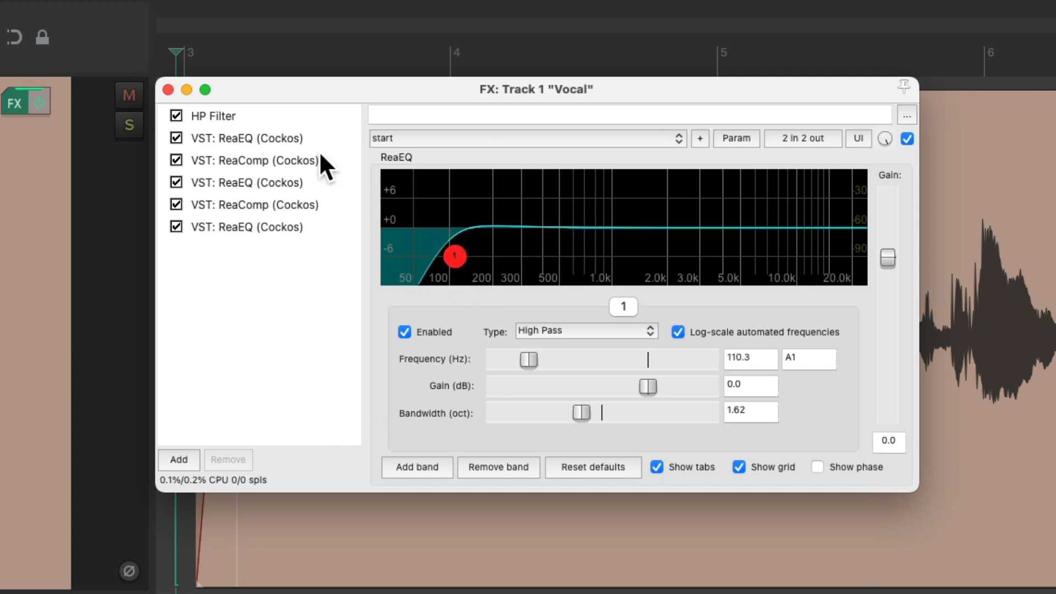
click(246, 139)
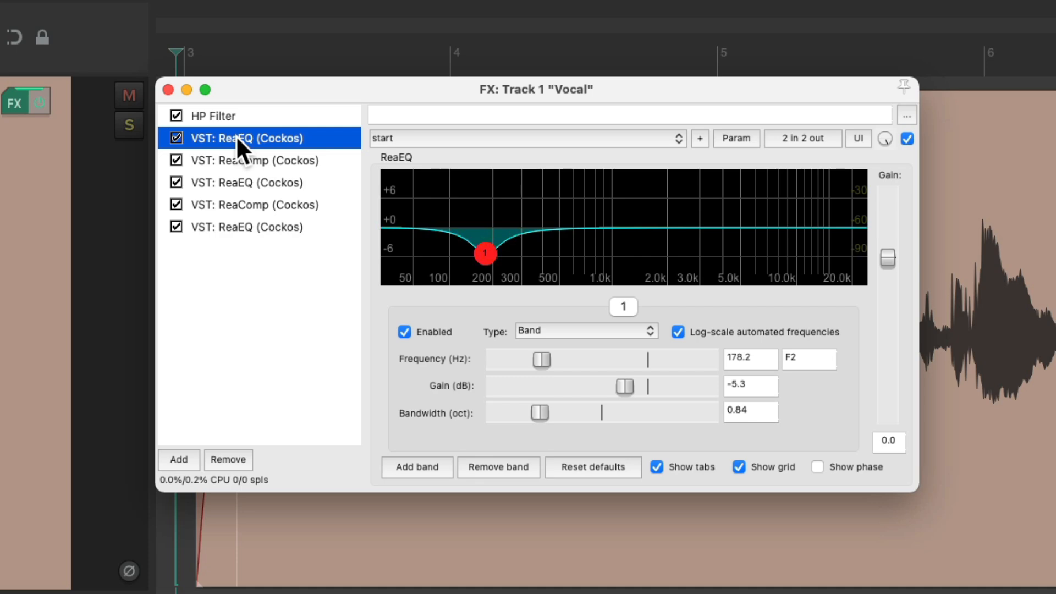
right_click(247, 138)
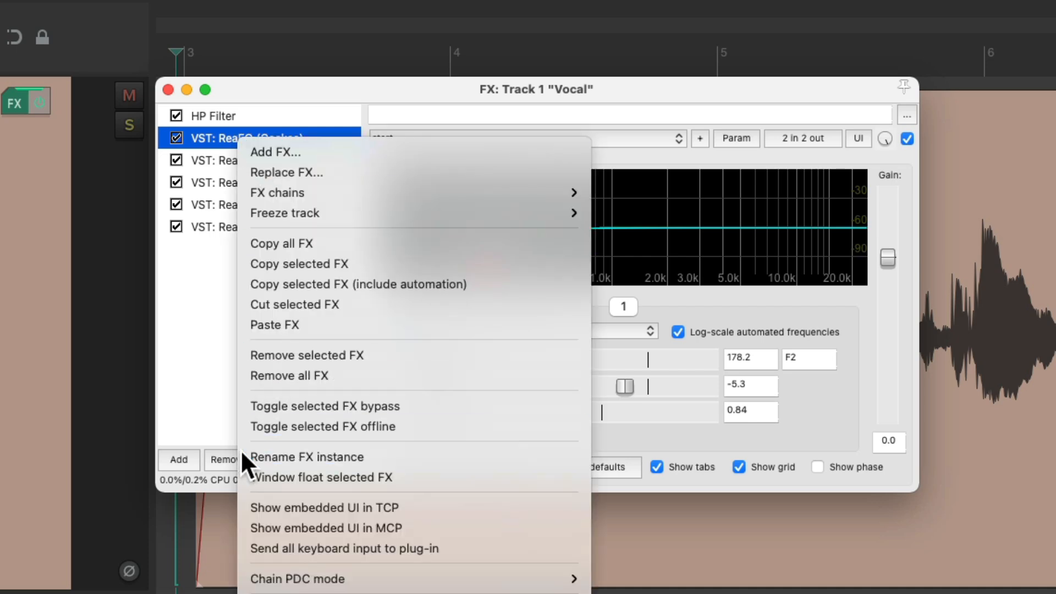
click(306, 456)
text(Low End Mud)
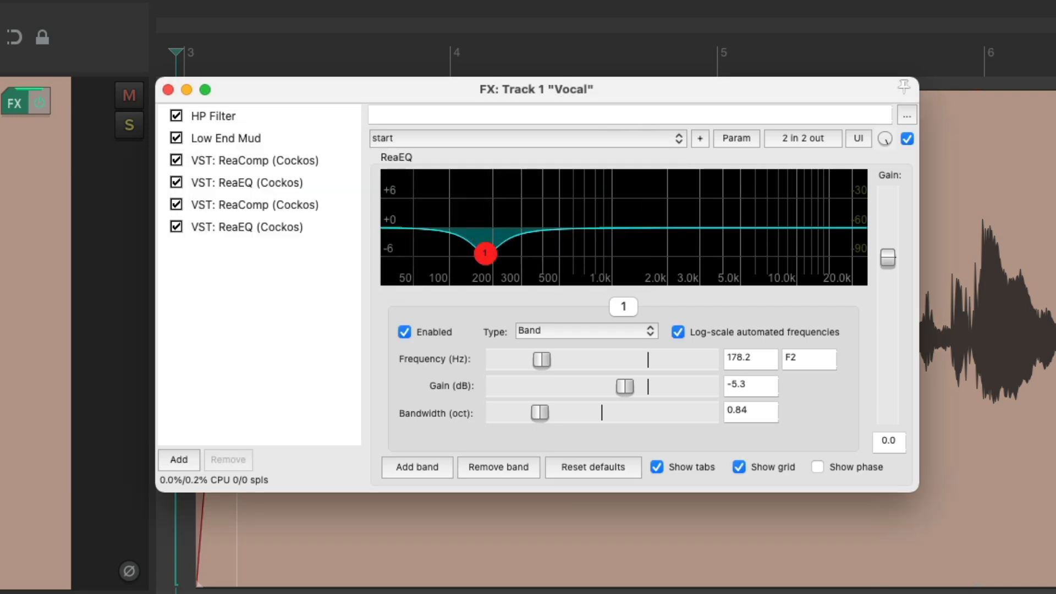
Rename the third effect to Compressor and the fourth, mid EQ to Mid Boost
right_click(254, 161)
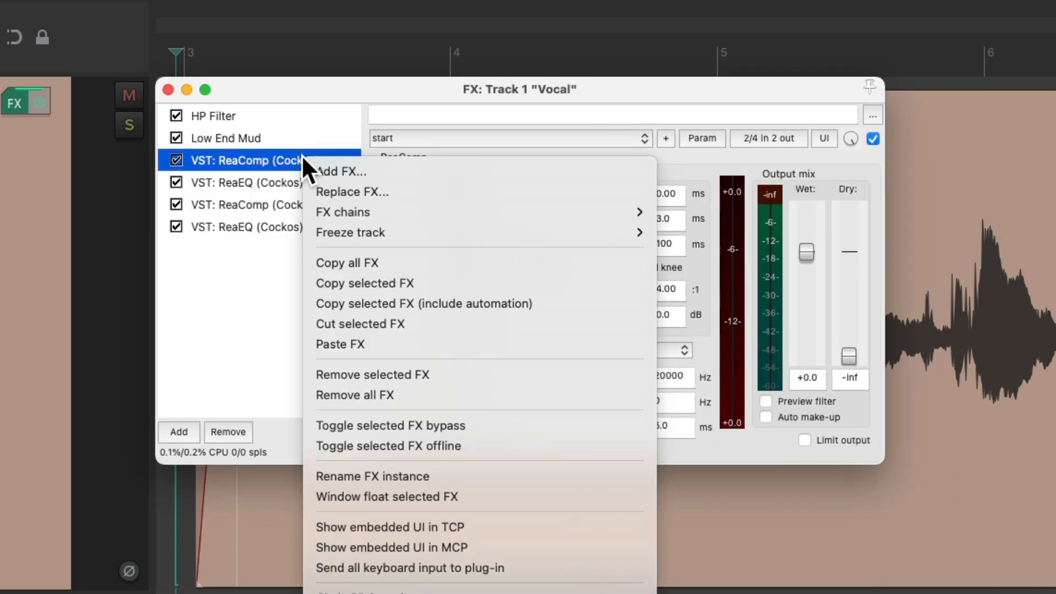
click(372, 476)
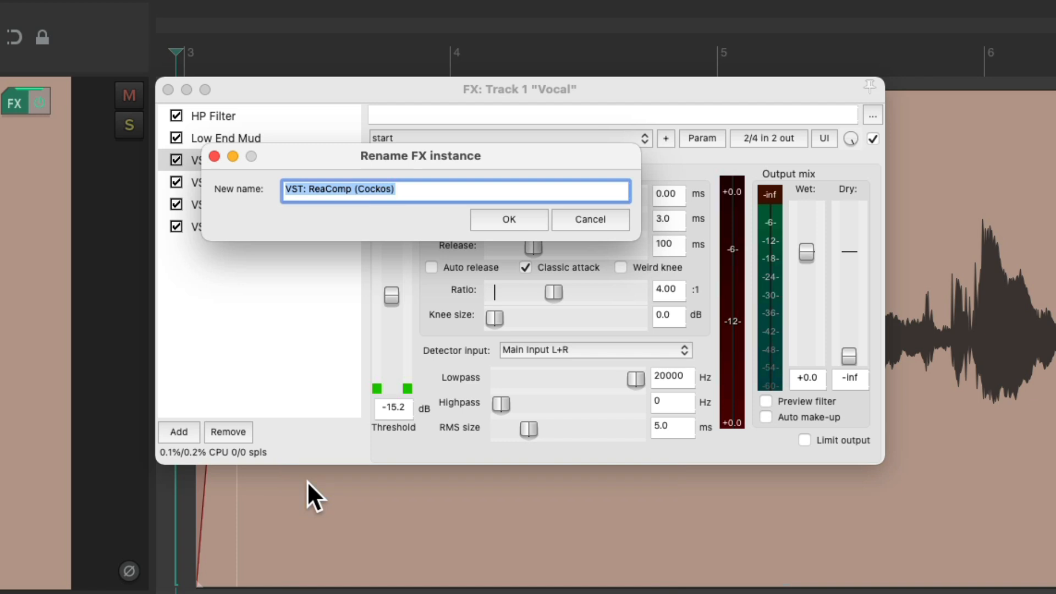
text(Compressor)
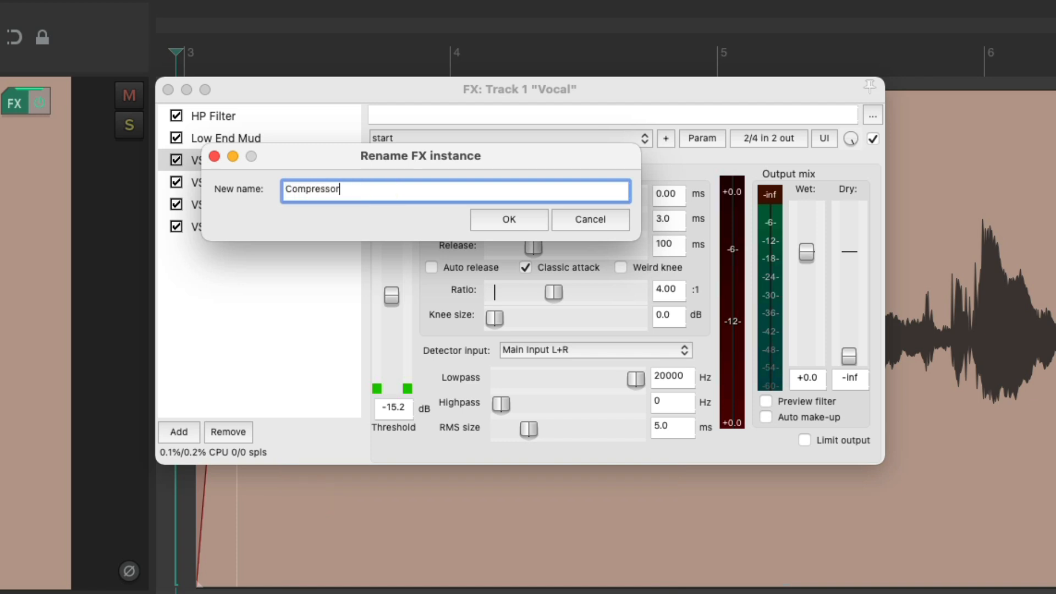
click(509, 220)
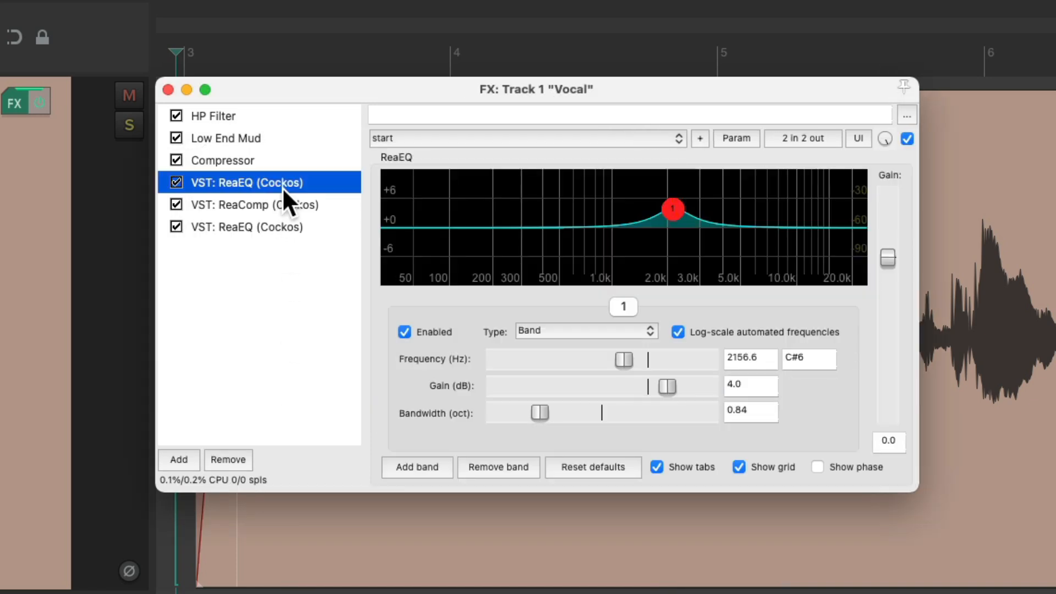
double_click(247, 183)
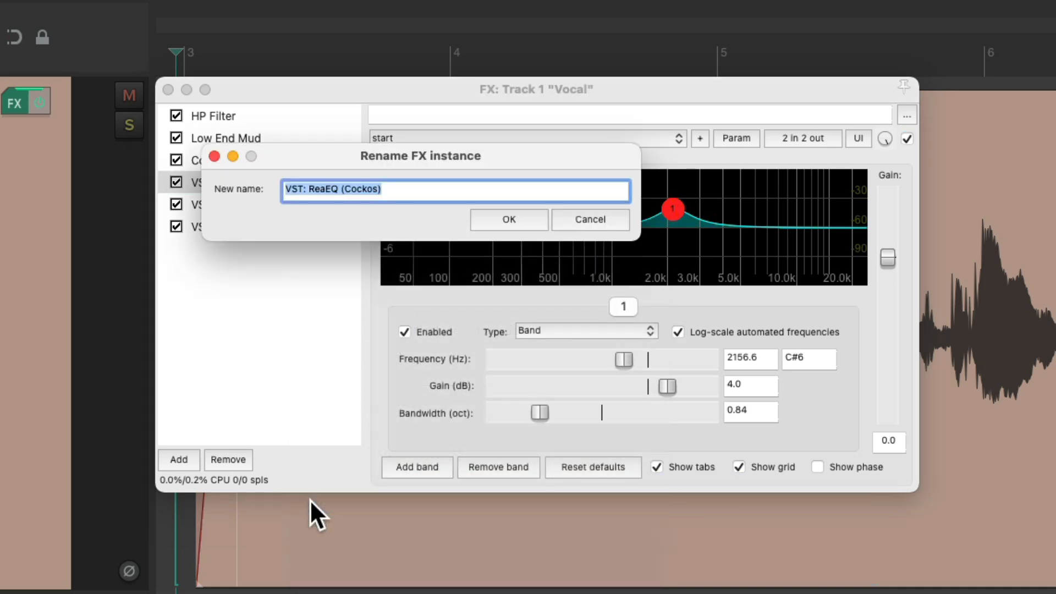
text(Mid Boost)
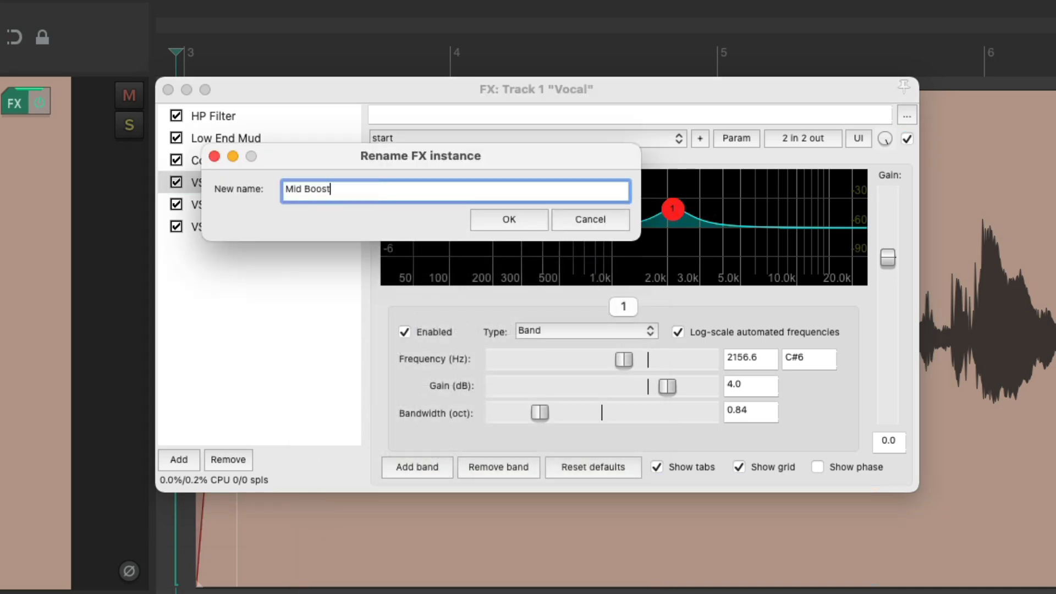
click(508, 220)
text(De-E)
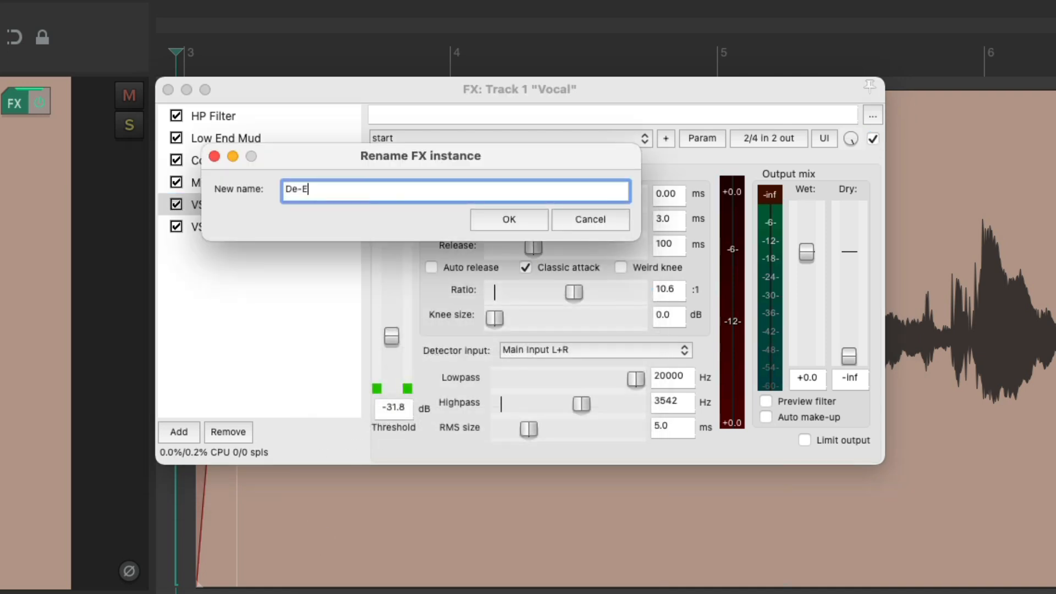
Rename the last, unnamed EQ effect to Top End Boost
click(508, 220)
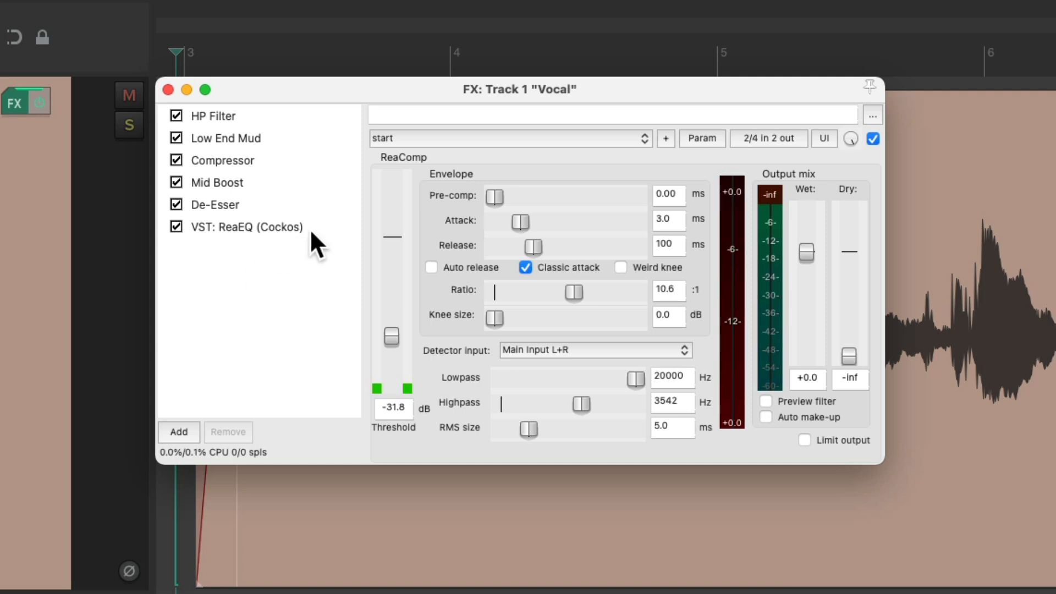
right_click(245, 226)
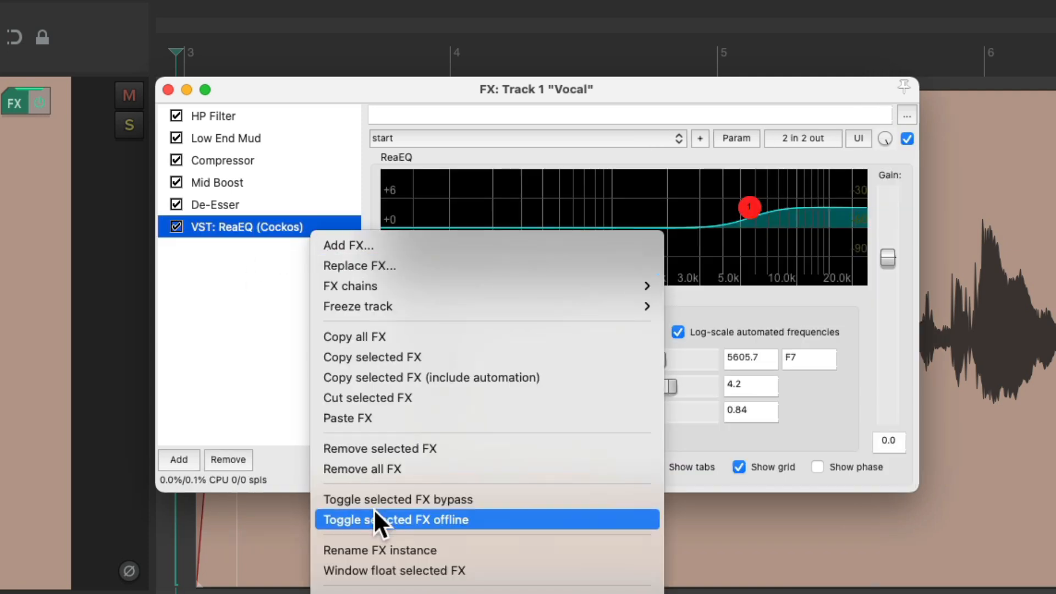
click(380, 550)
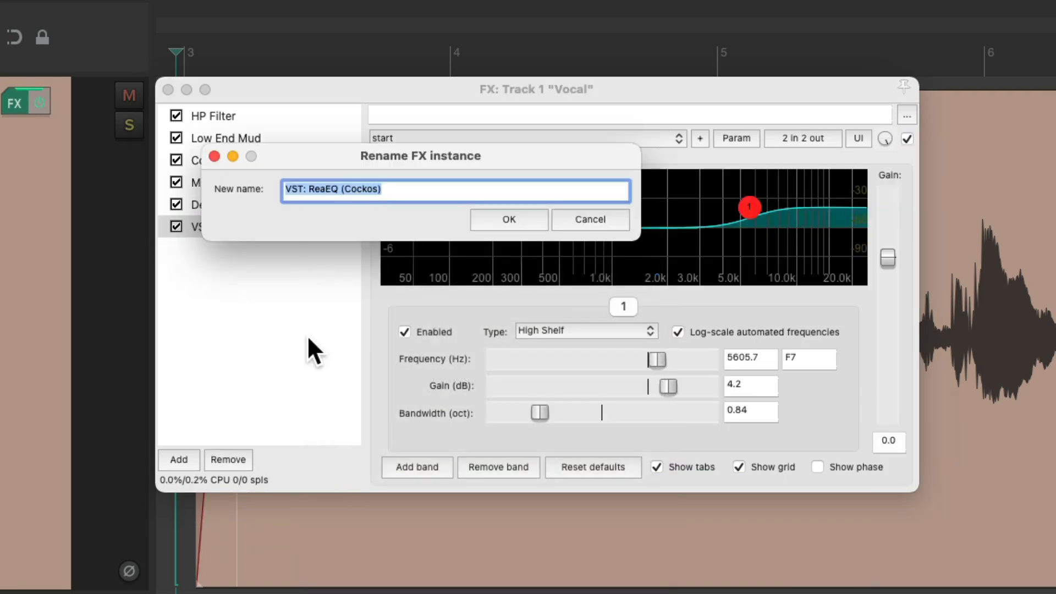
text(Top End Boost)
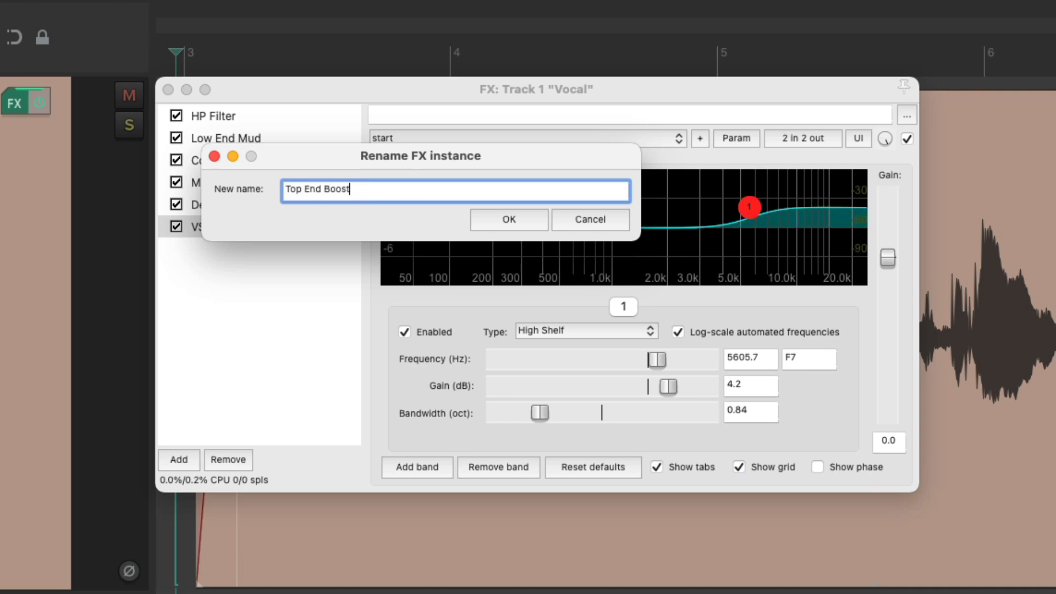
click(508, 220)
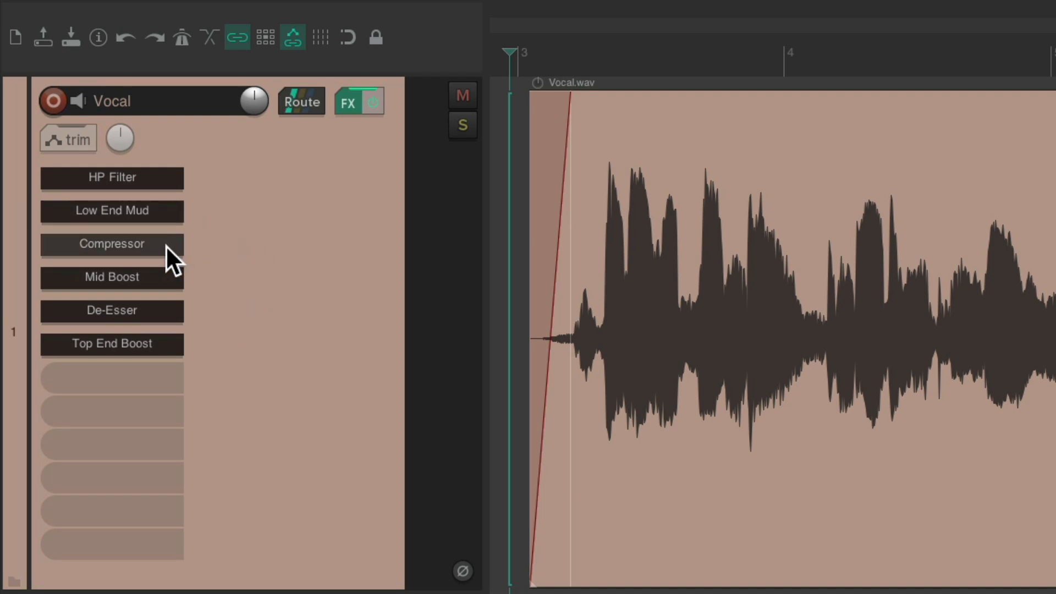
mouse_move(167, 217)
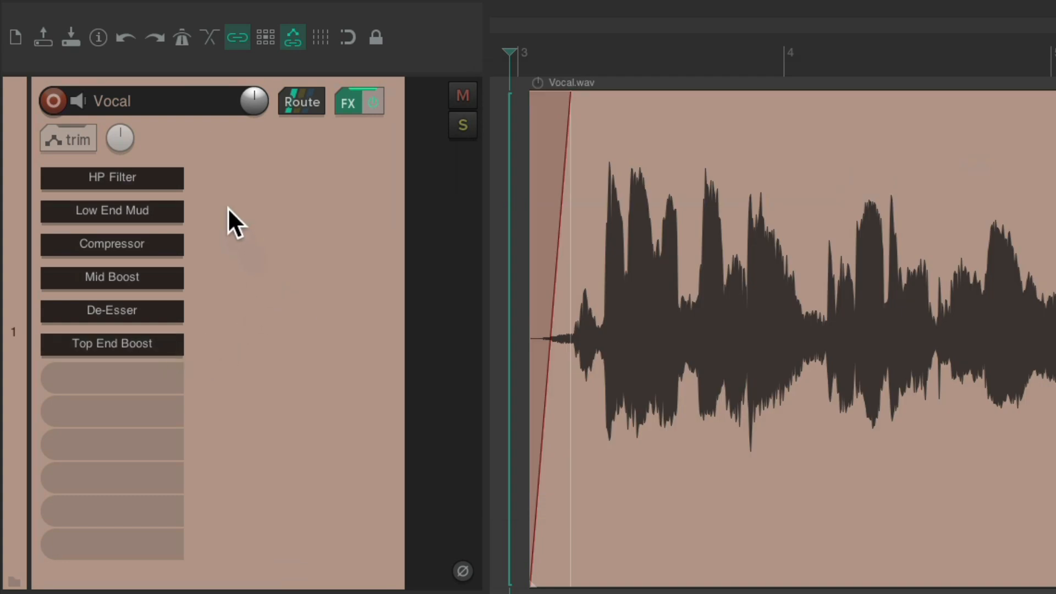
mouse_move(241, 314)
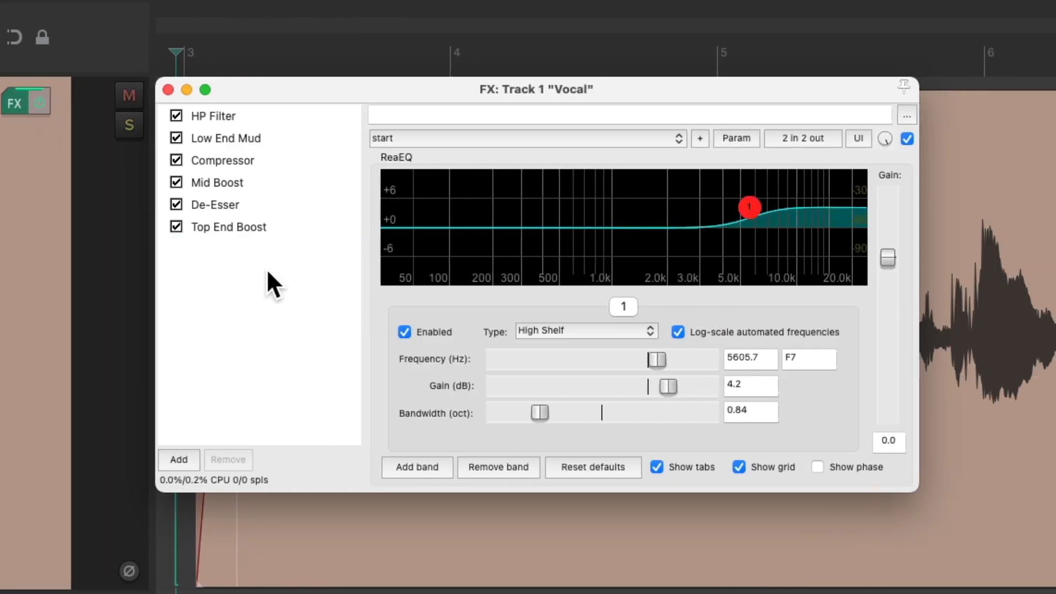
Save all six Vocal track effects as an FX chain named Vocal FX Chain
right_click(269, 303)
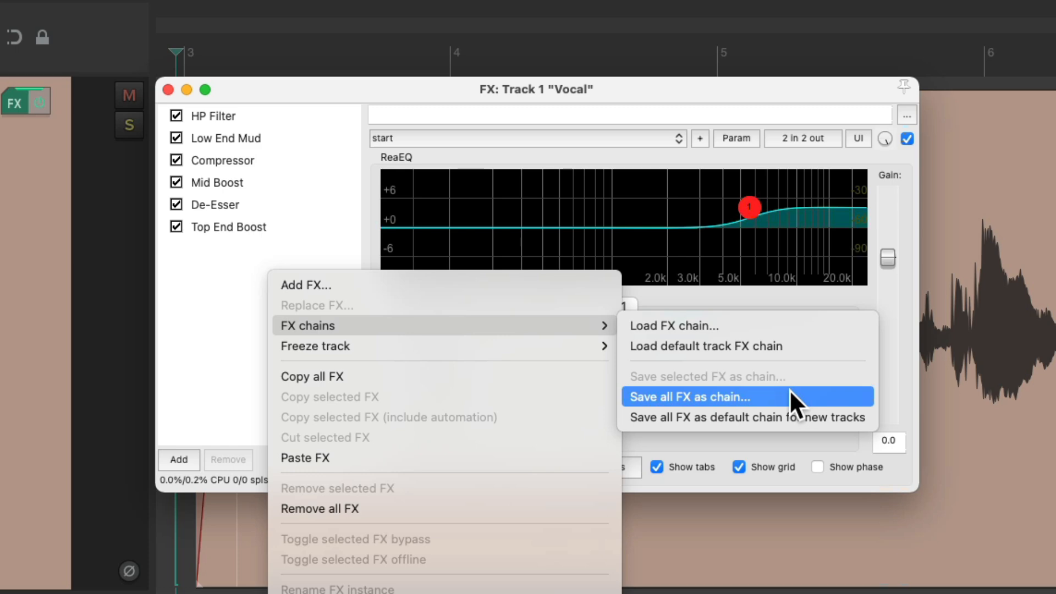
click(689, 397)
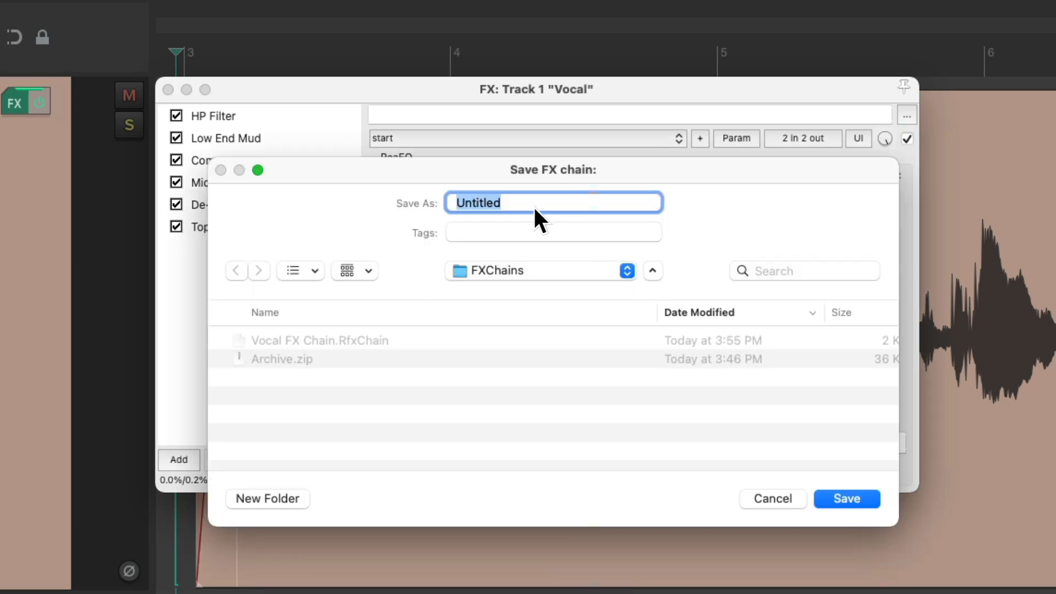
text(Vocal FX Chain)
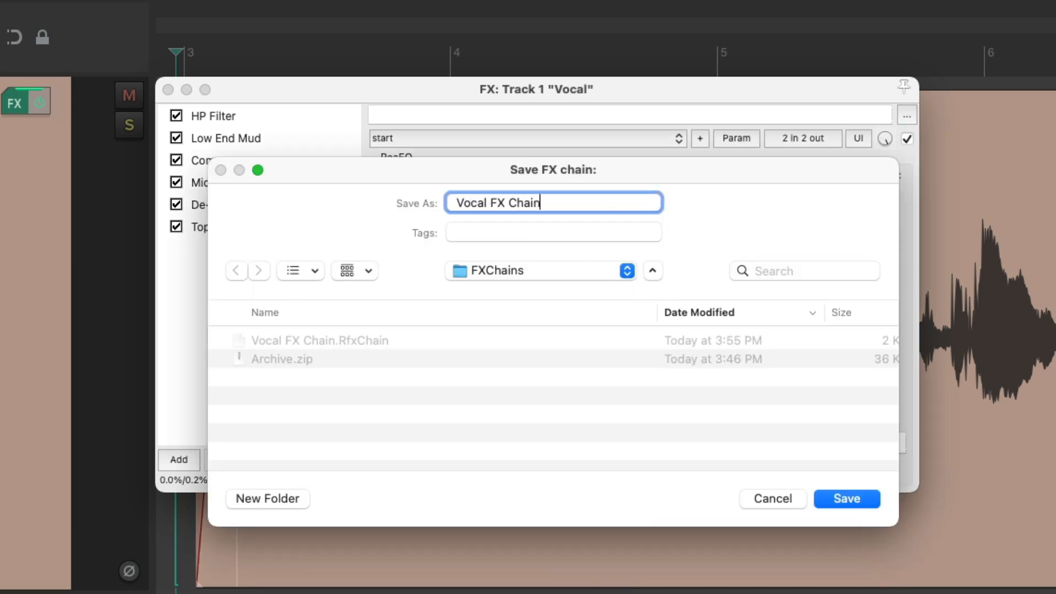
click(846, 498)
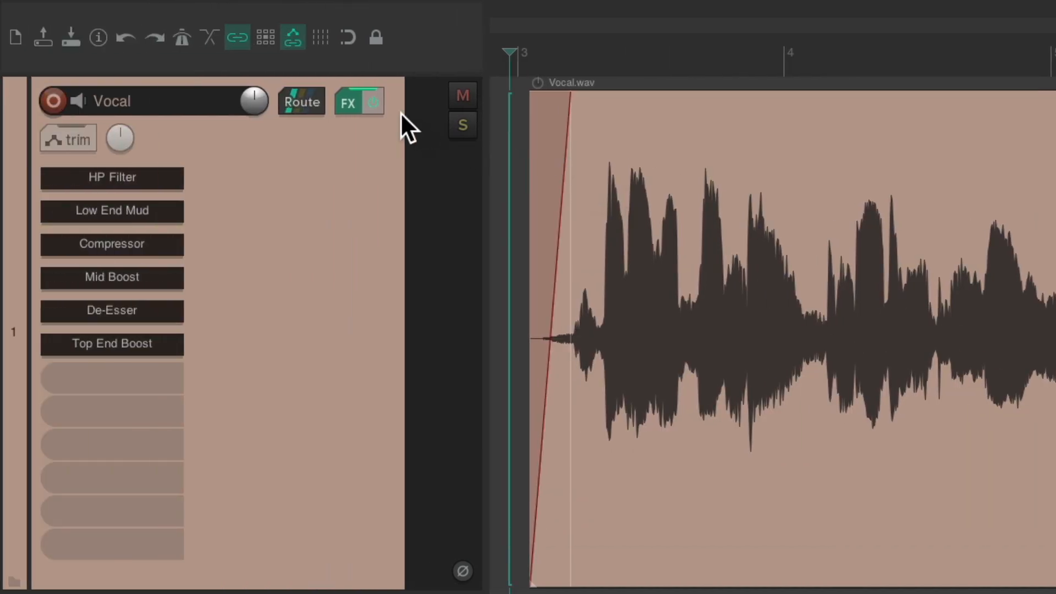
Remove the track's effects, reload the saved Vocal FX Chain and check HP Filter and Compressor
click(373, 101)
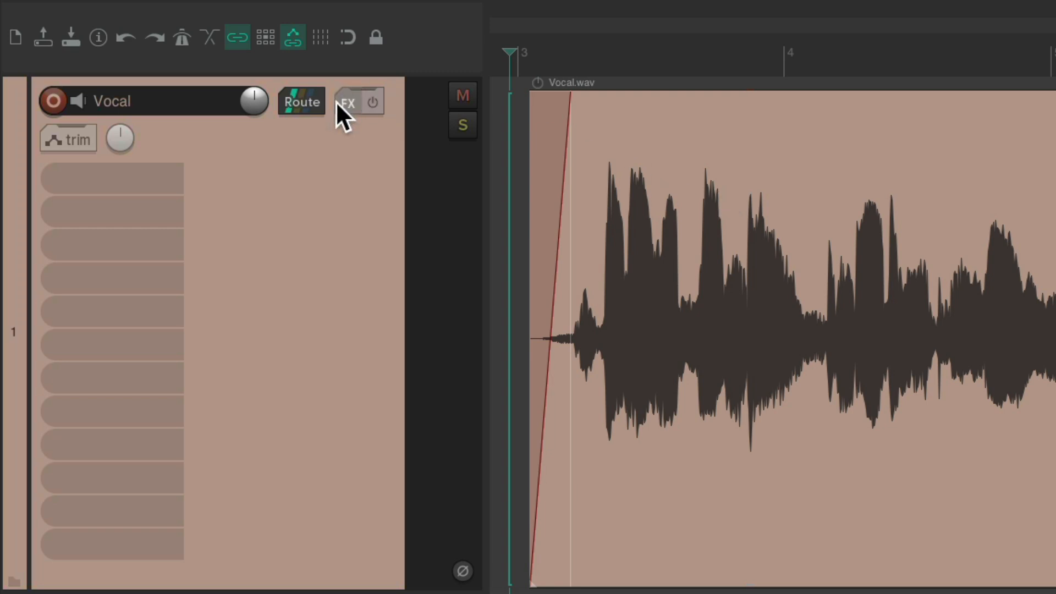
click(347, 102)
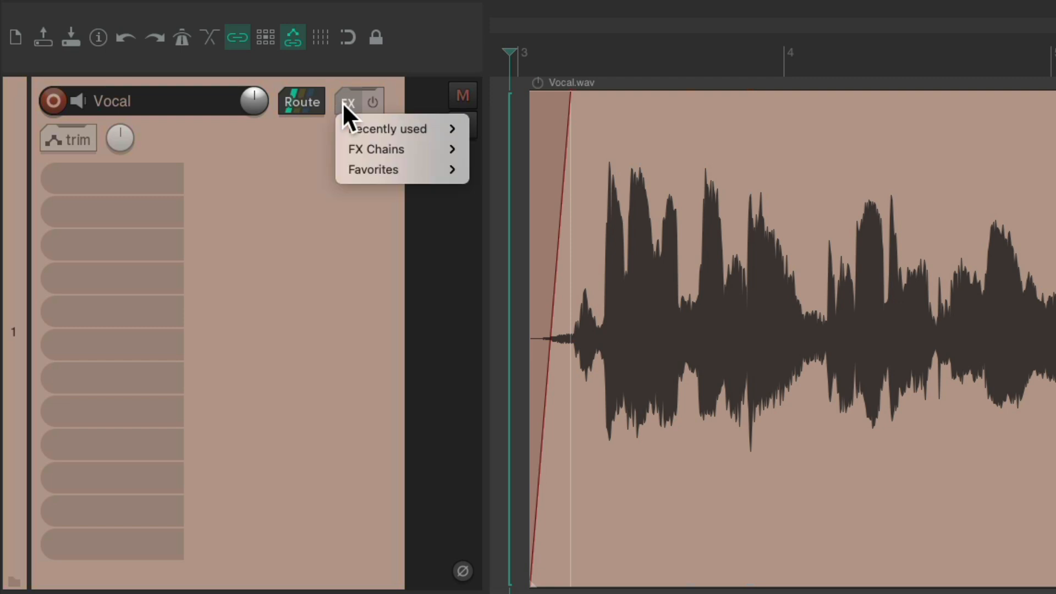
mouse_move(378, 148)
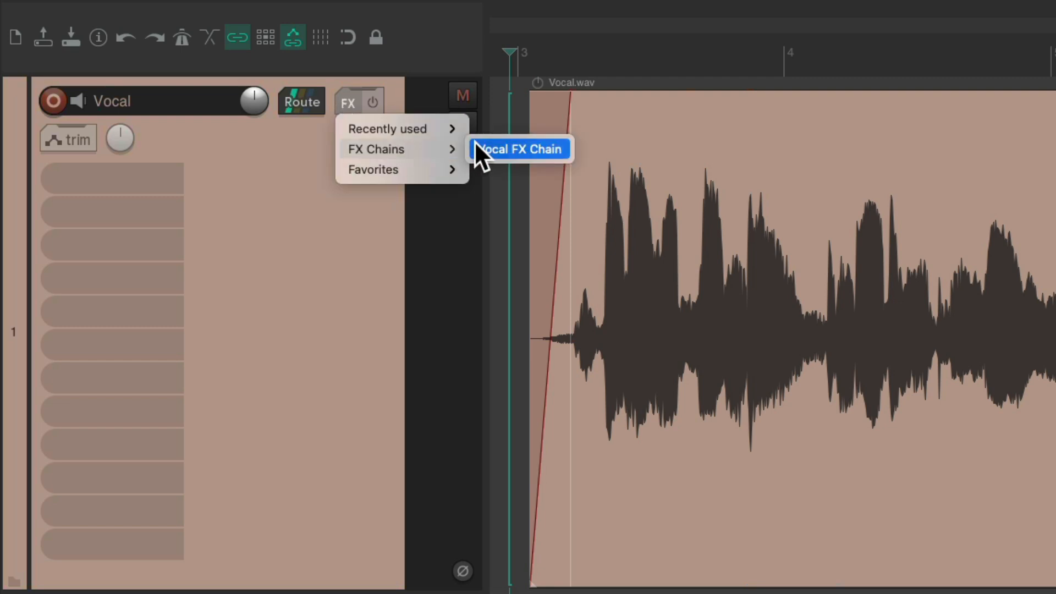
mouse_move(479, 168)
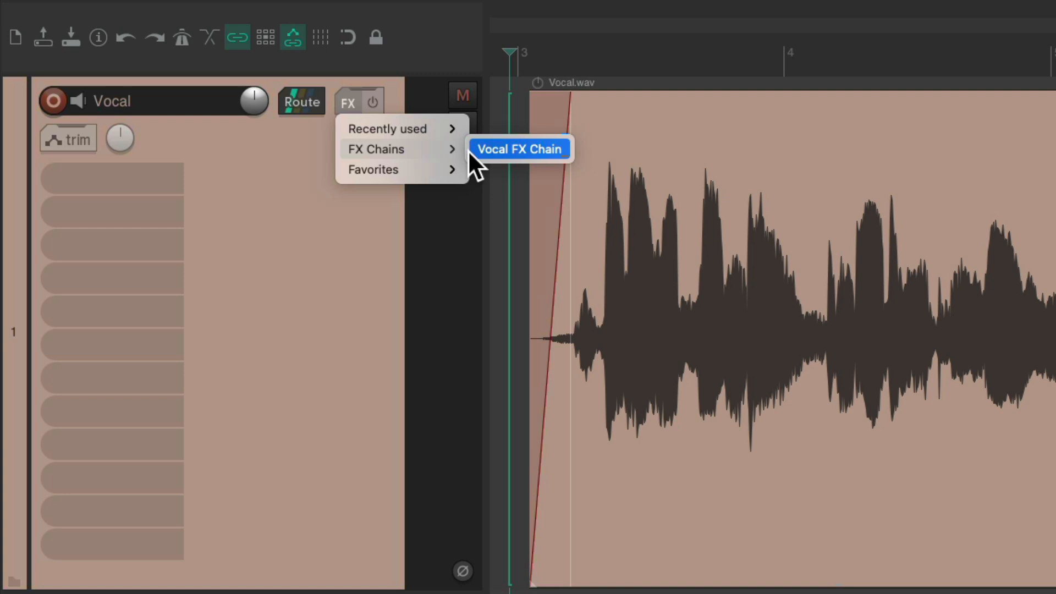
click(518, 148)
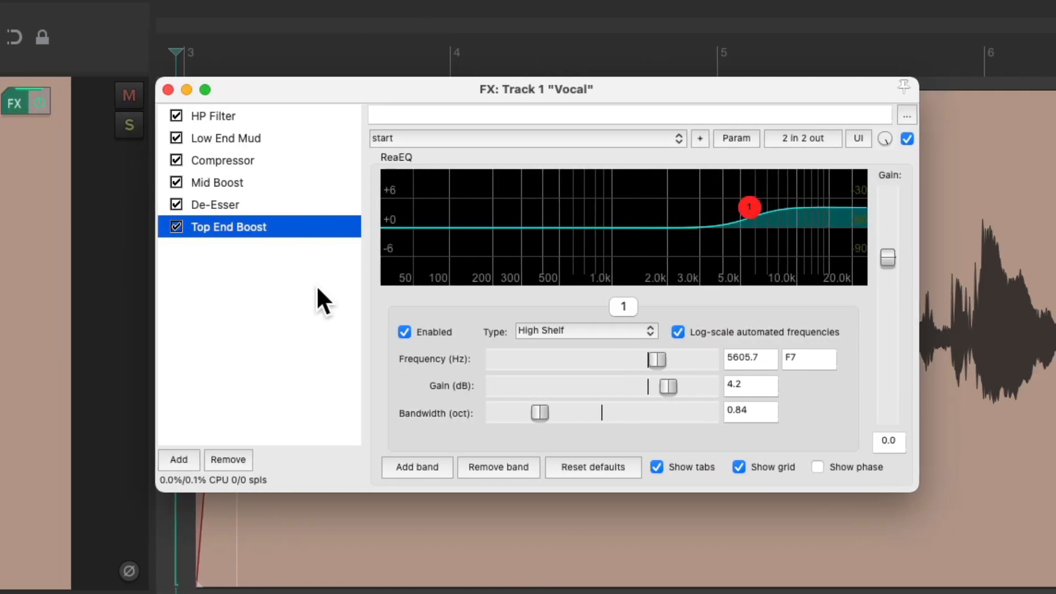
click(213, 116)
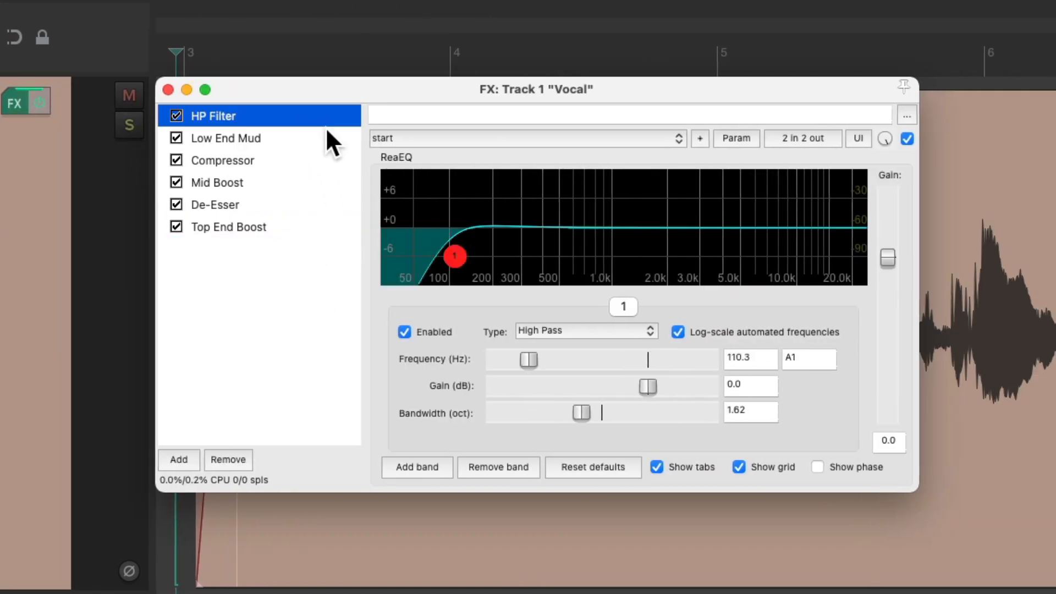
click(223, 160)
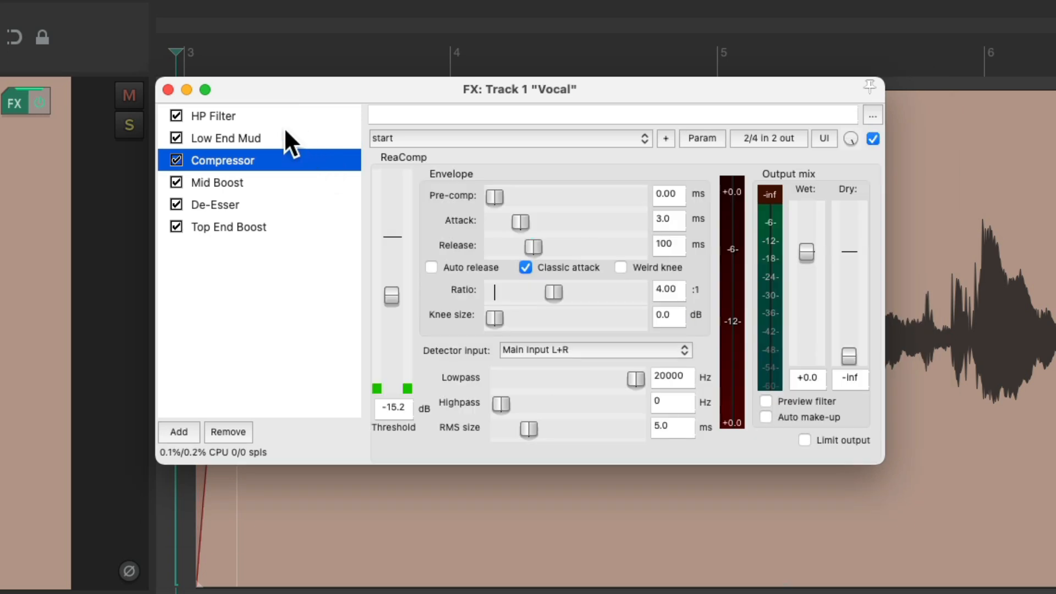
mouse_move(299, 200)
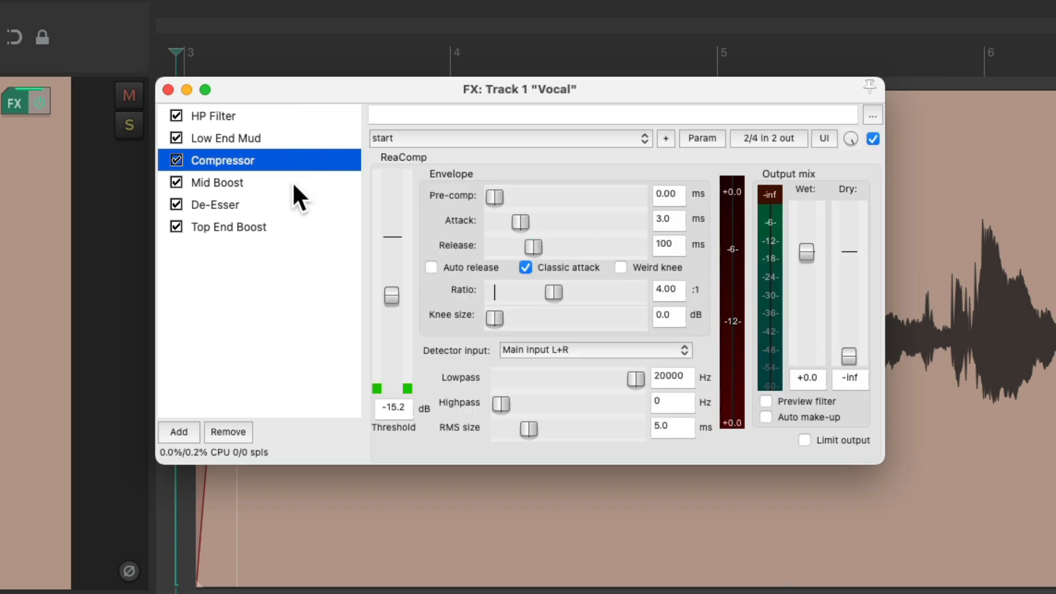
click(167, 89)
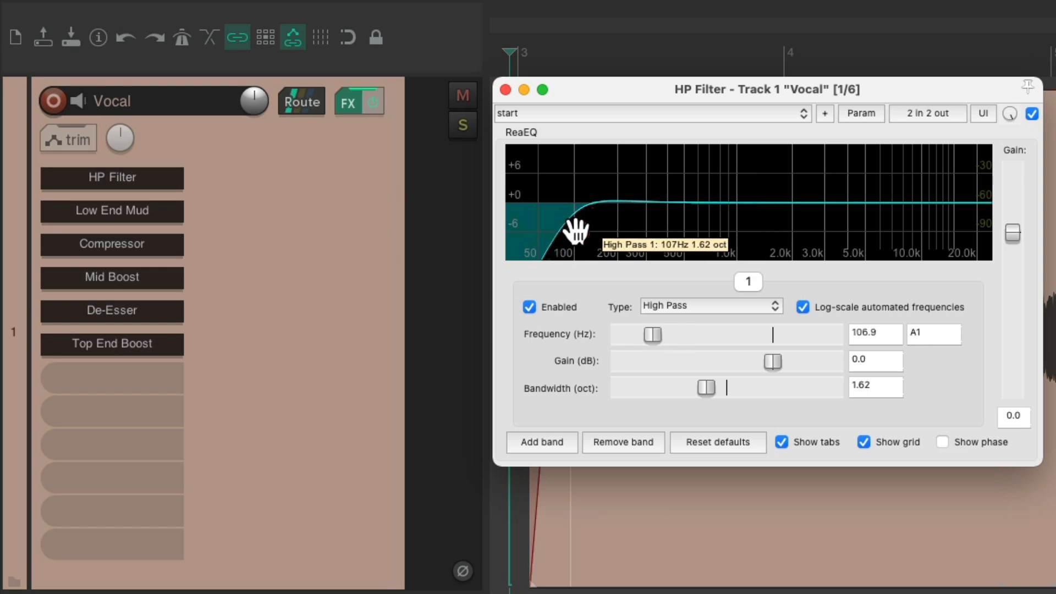
Show the Top End Boost effect in its own floating window from the track panel
click(503, 89)
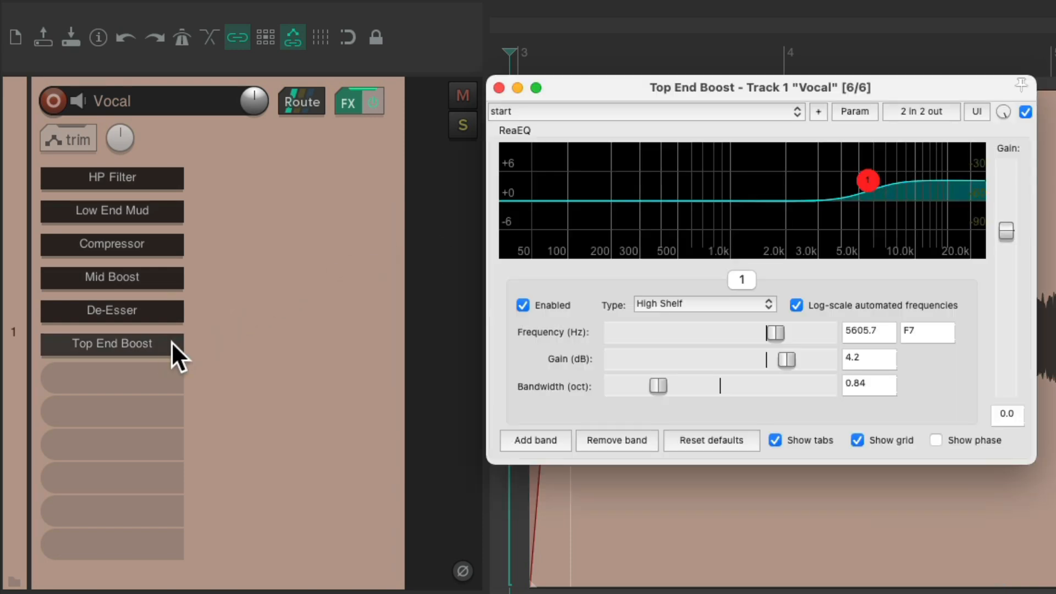
mouse_move(862, 249)
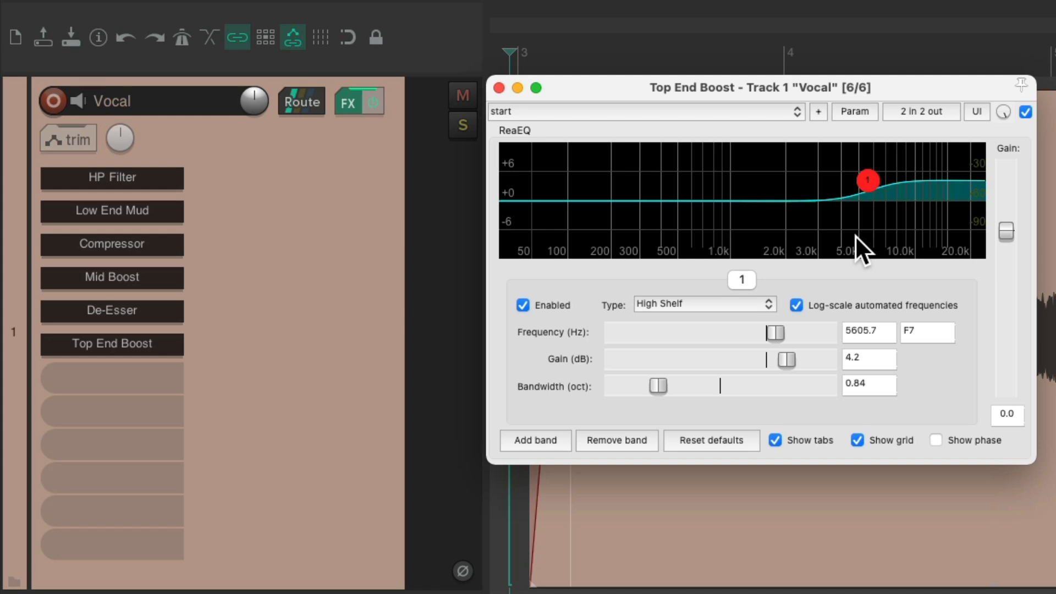
mouse_move(562, 111)
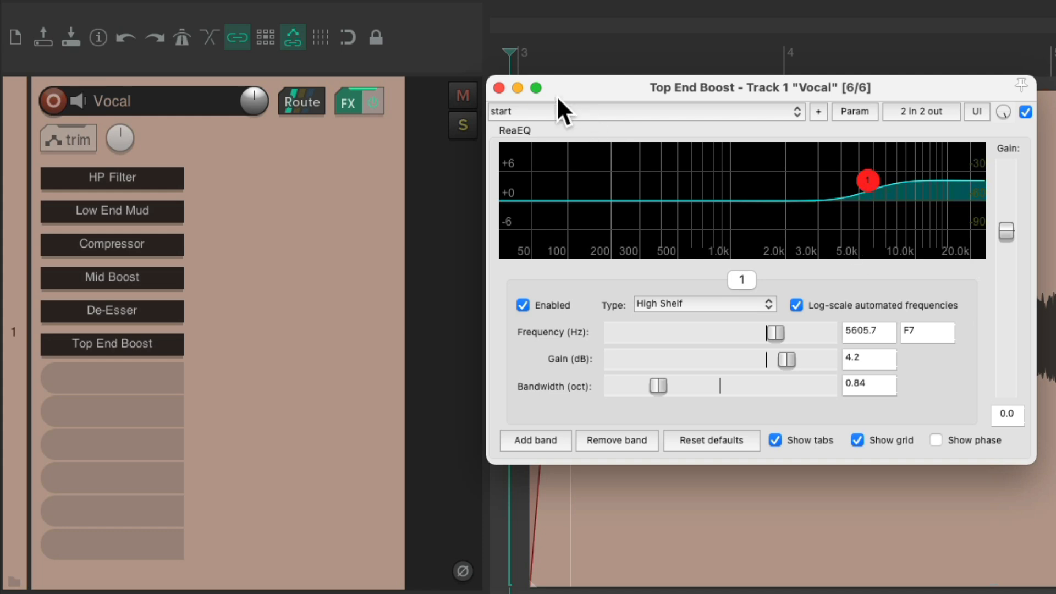
click(498, 88)
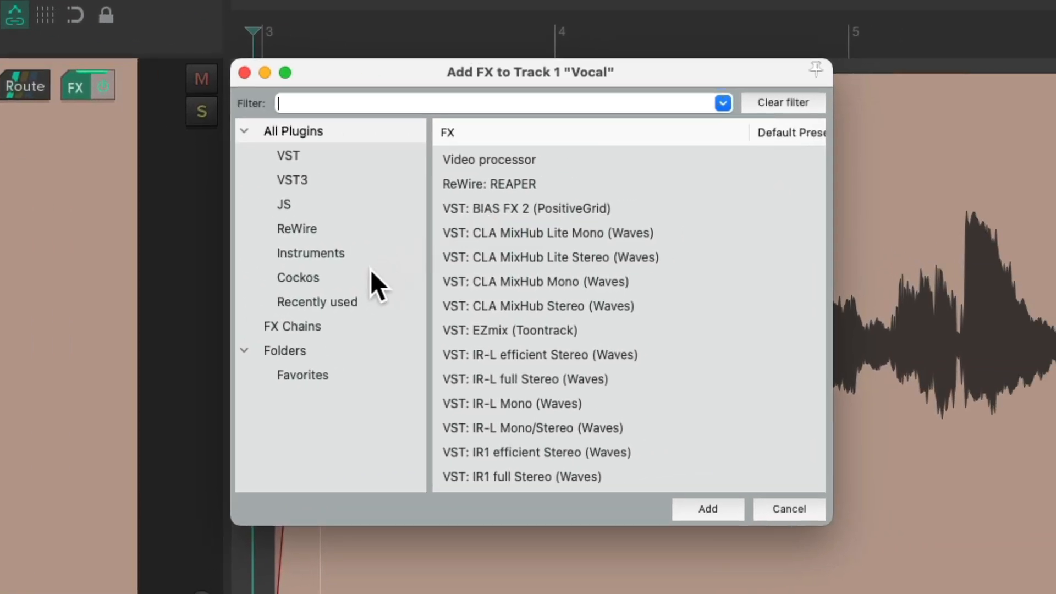
Filter the Add FX browser to Cockos plug-ins and pick ReaEQ
click(298, 277)
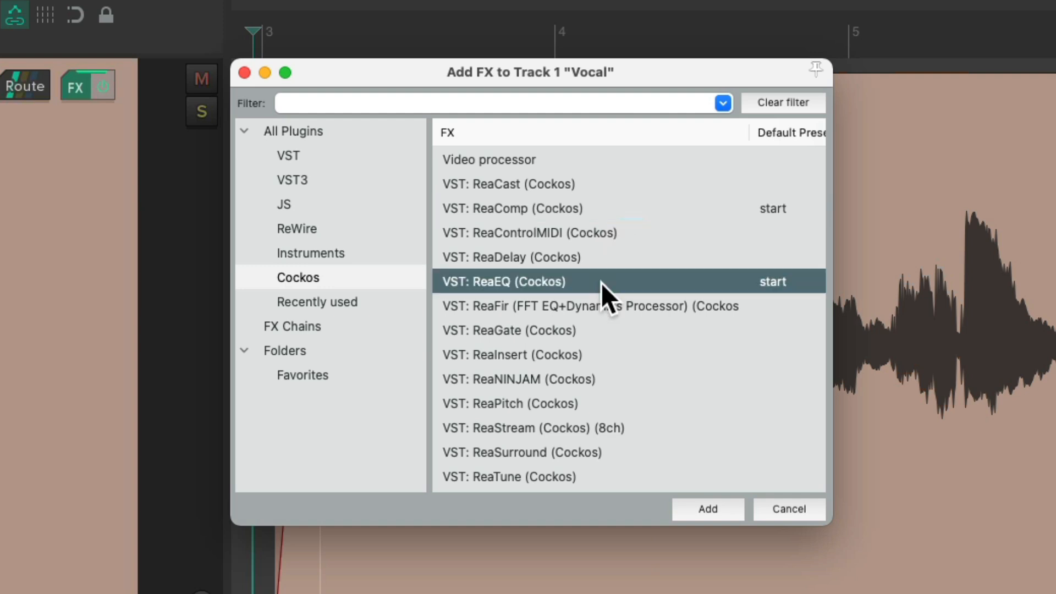
click(708, 508)
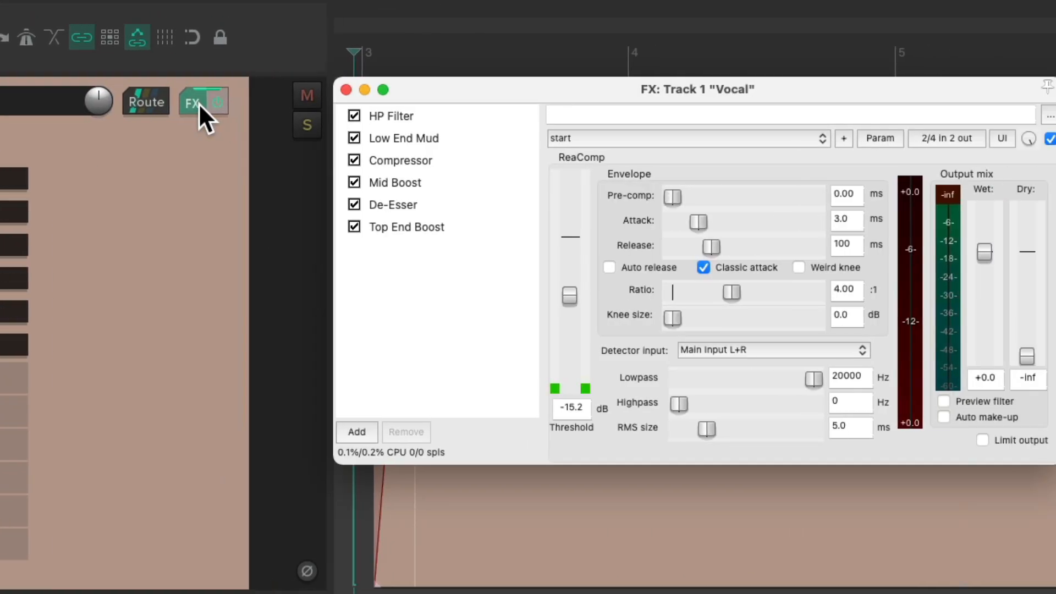